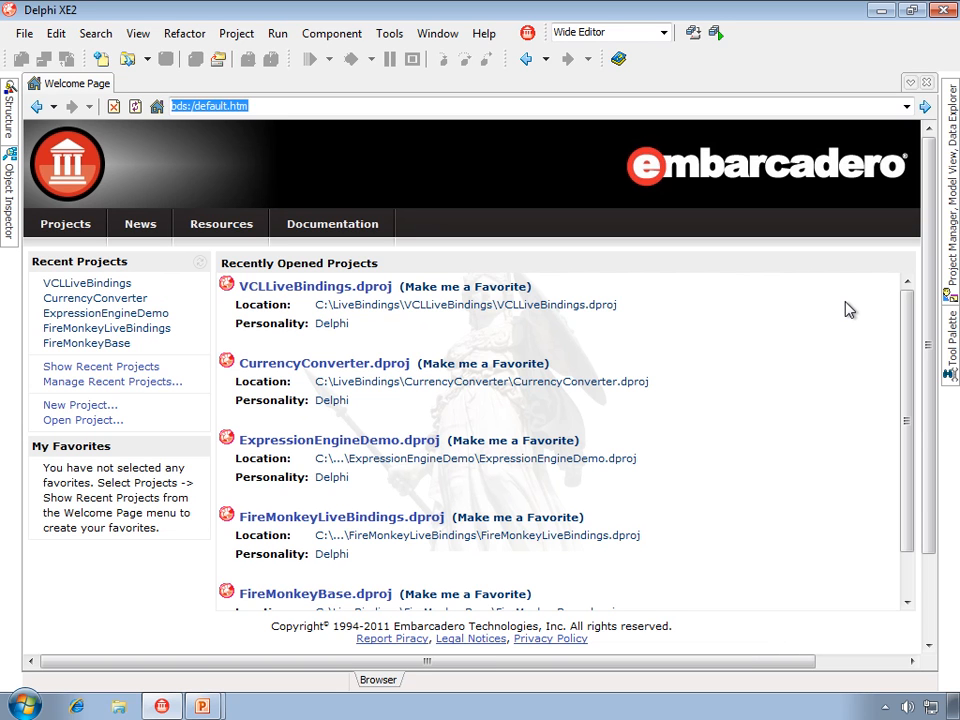
pyautogui.moveTo(833, 320)
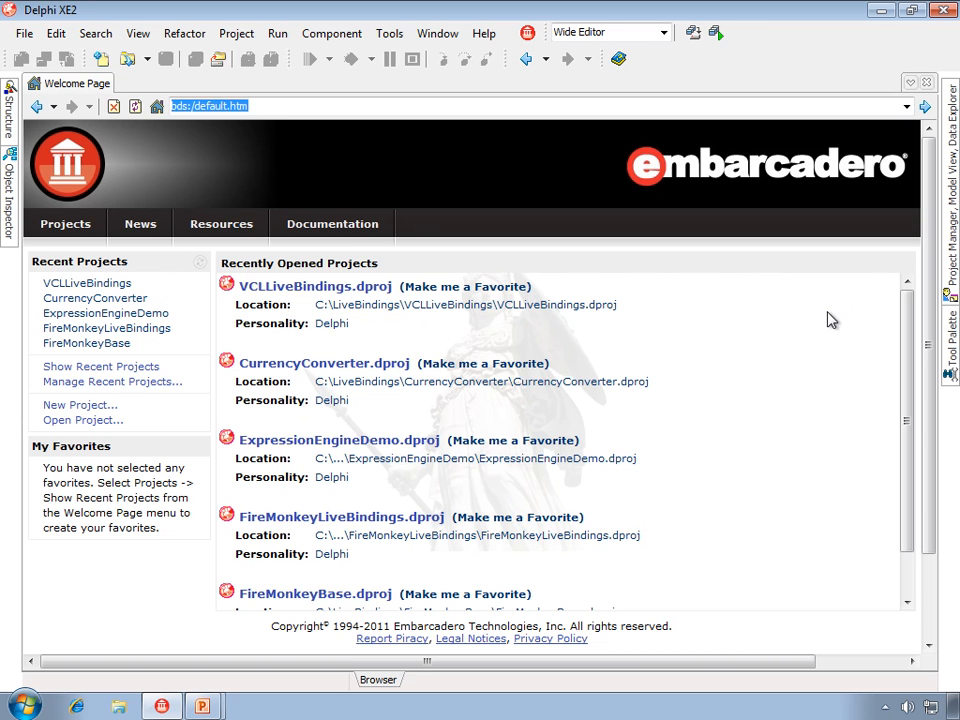
pyautogui.moveTo(825, 321)
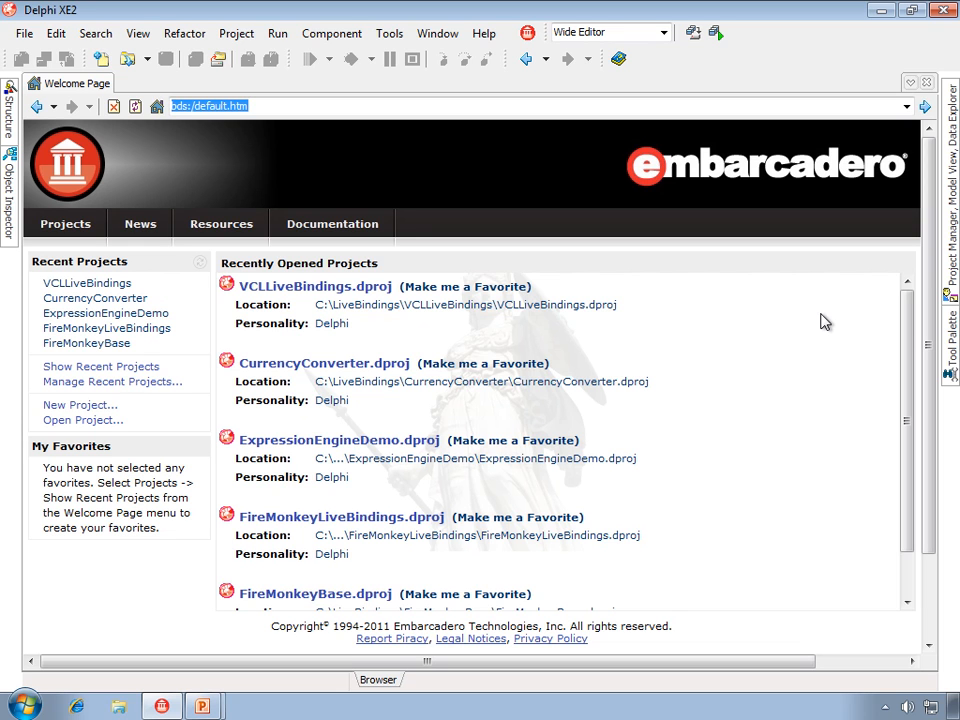
pyautogui.moveTo(340, 517)
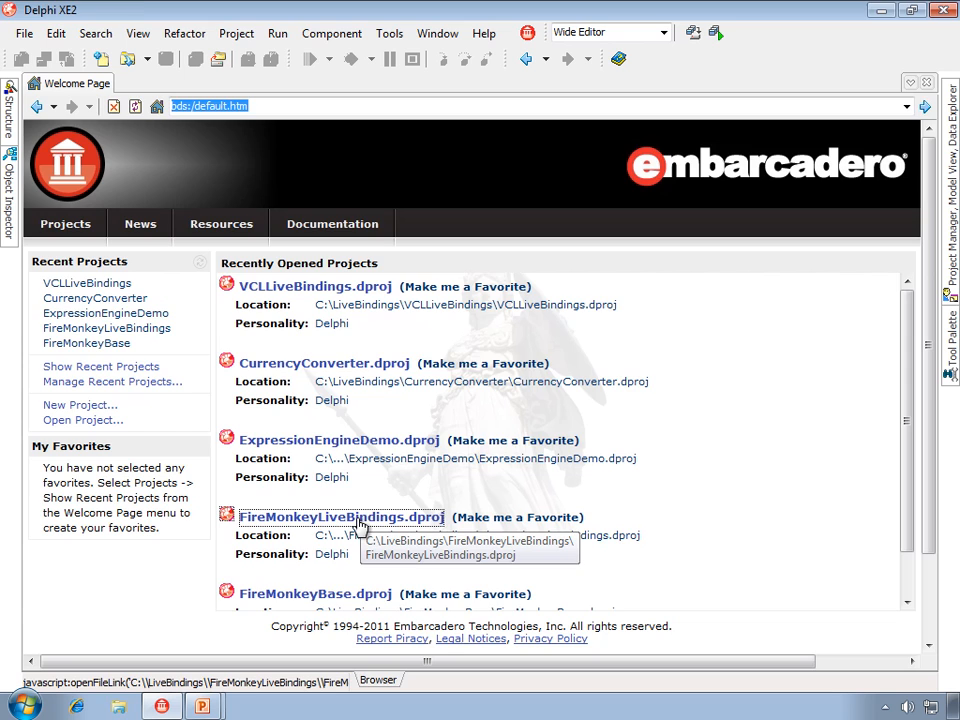
# Open and run FireMonkeyLiveBindings, then delete the last letter of Duke's first name.
pyautogui.click(340, 517)
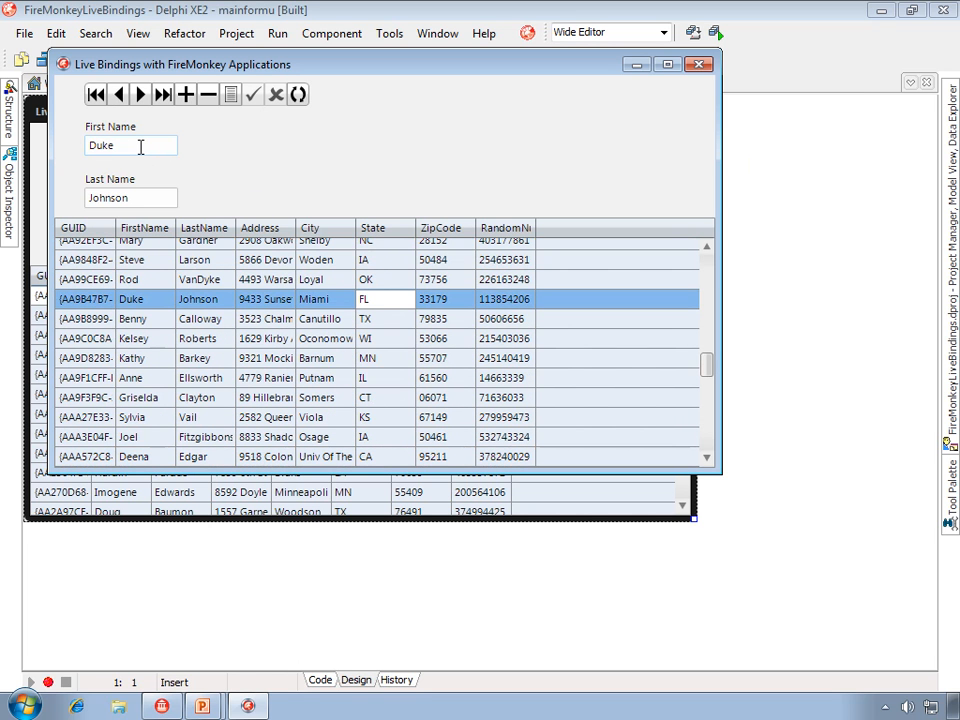
pyautogui.press('Backspace')
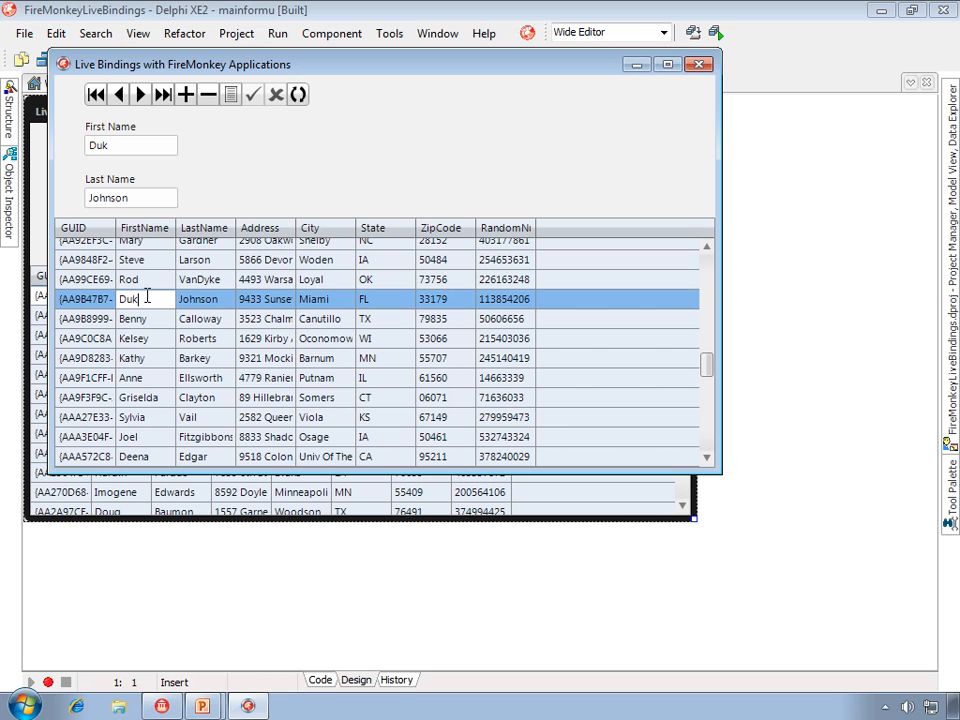
pyautogui.click(253, 94)
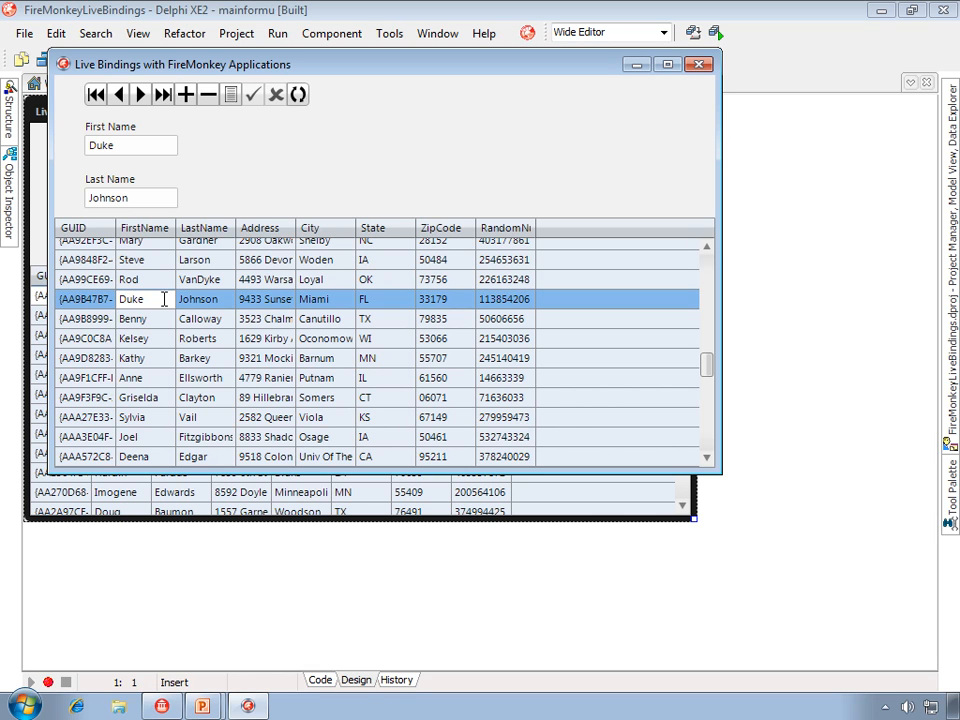
# Step through records with the bind navigator Next/Prior buttons, then close the app.
pyautogui.click(145, 299)
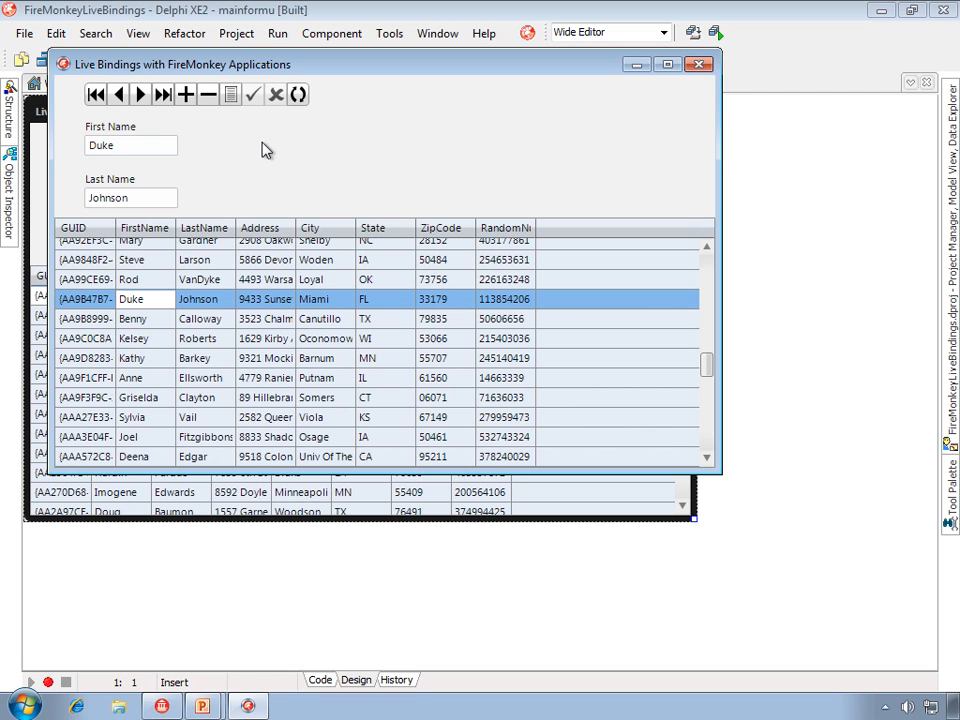
pyautogui.click(140, 94)
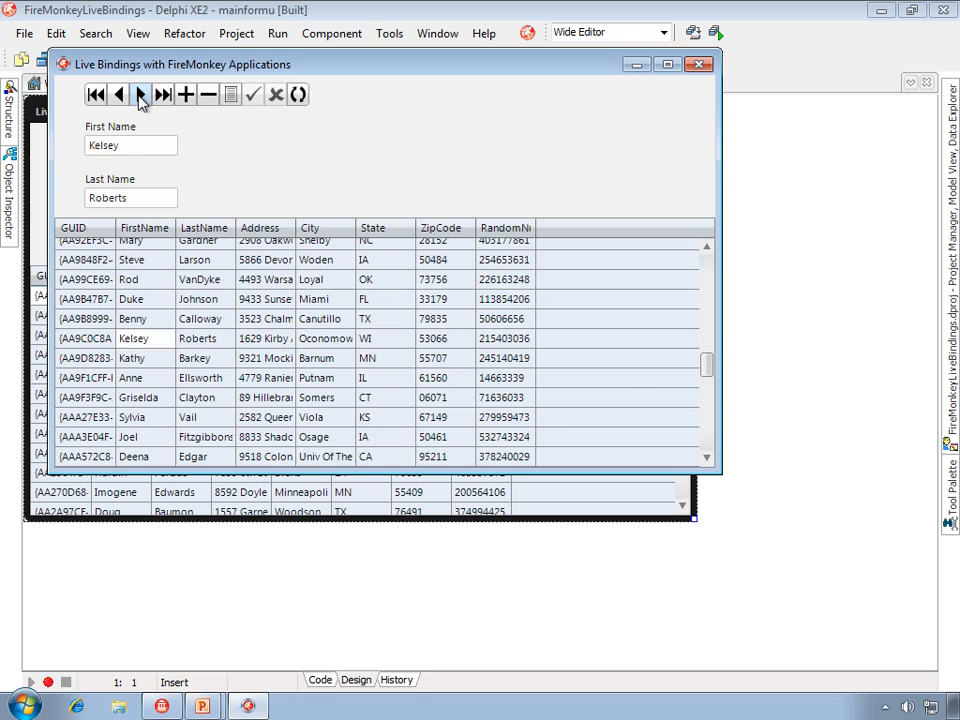
pyautogui.click(119, 94)
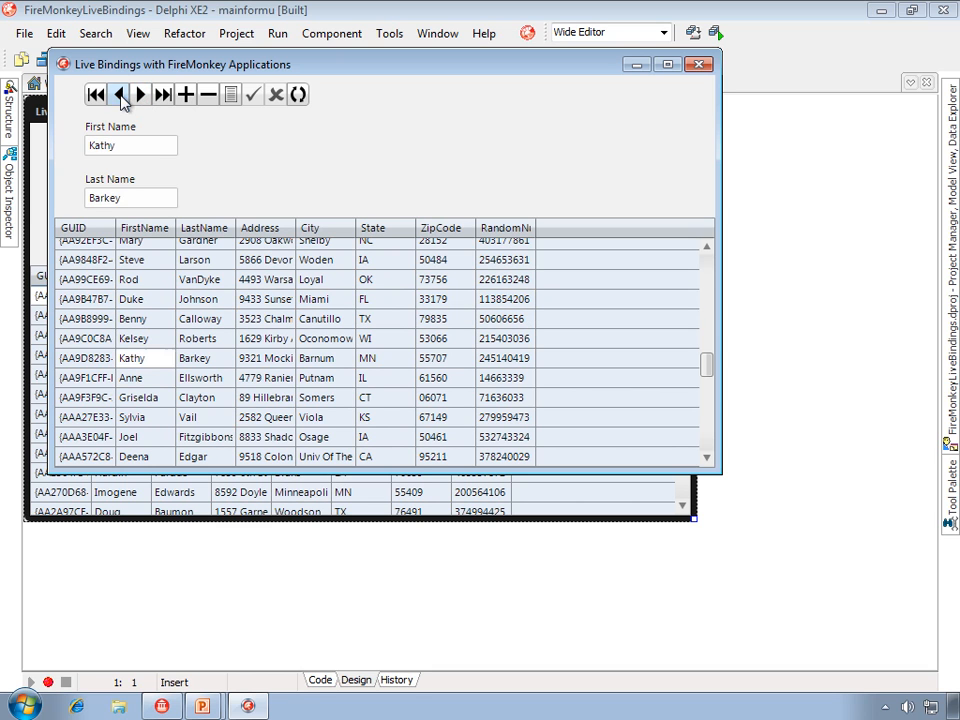
pyautogui.click(118, 94)
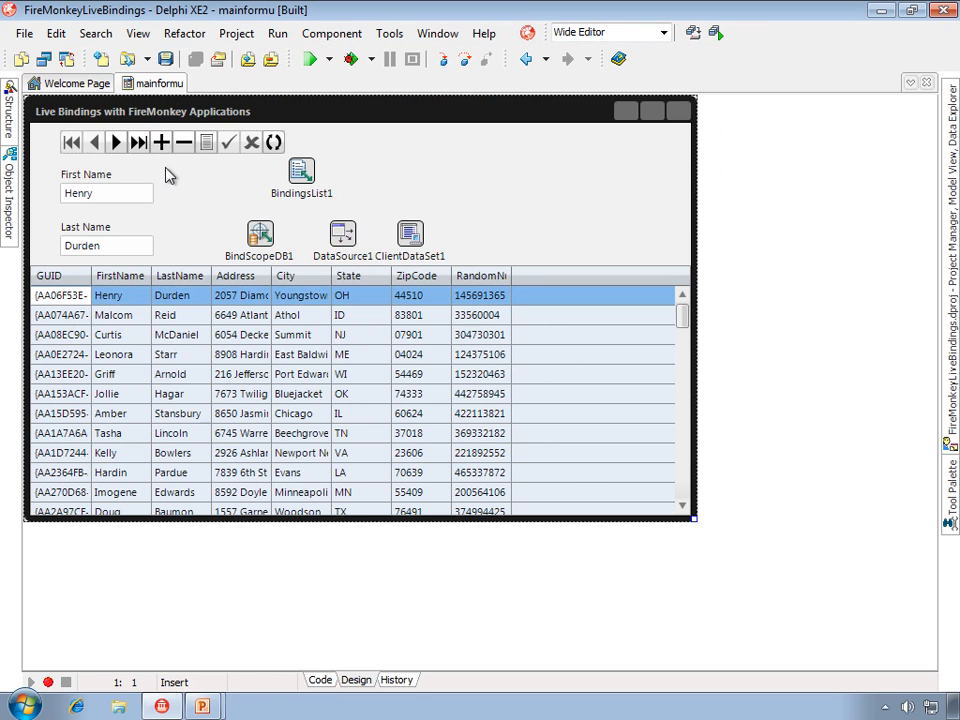
# Close all files and open FireMonkeyBase.dproj from the Welcome Page.
pyautogui.click(24, 33)
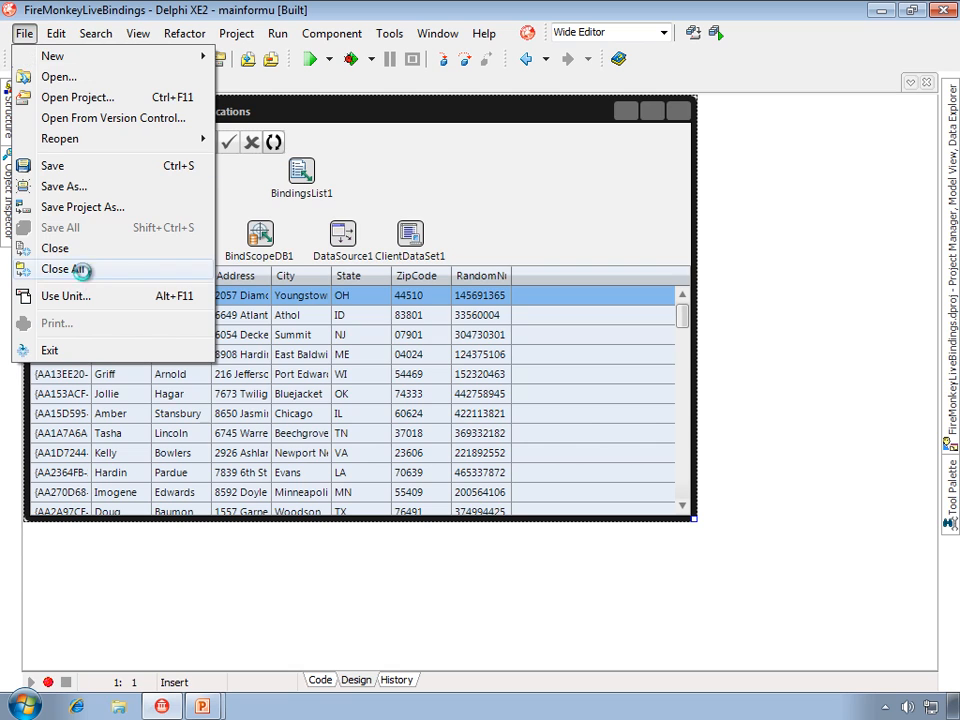
pyautogui.click(68, 269)
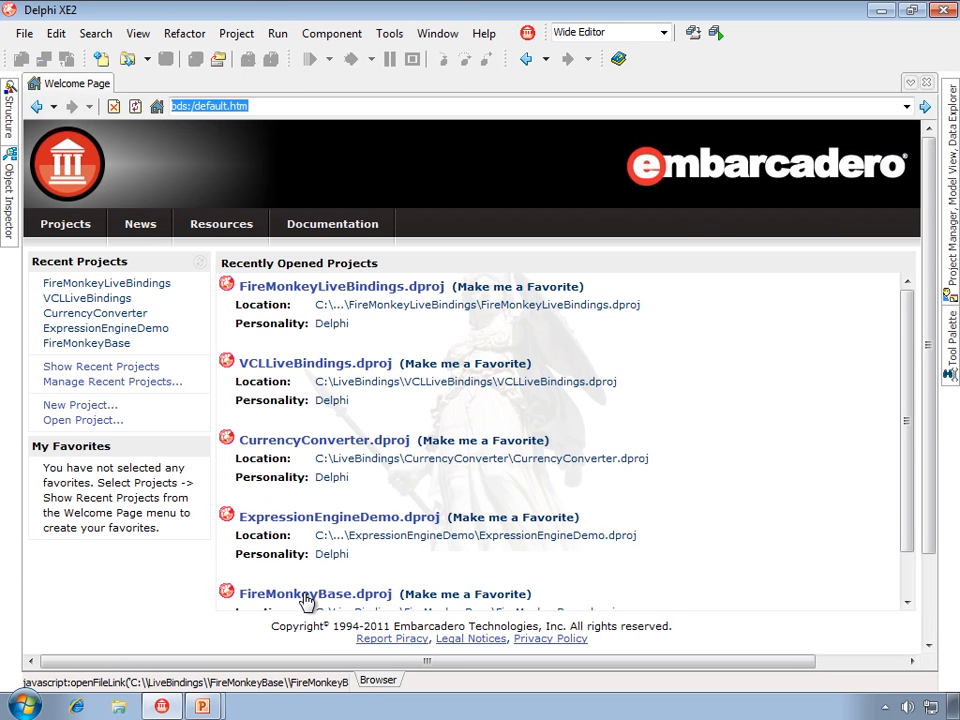
pyautogui.click(314, 593)
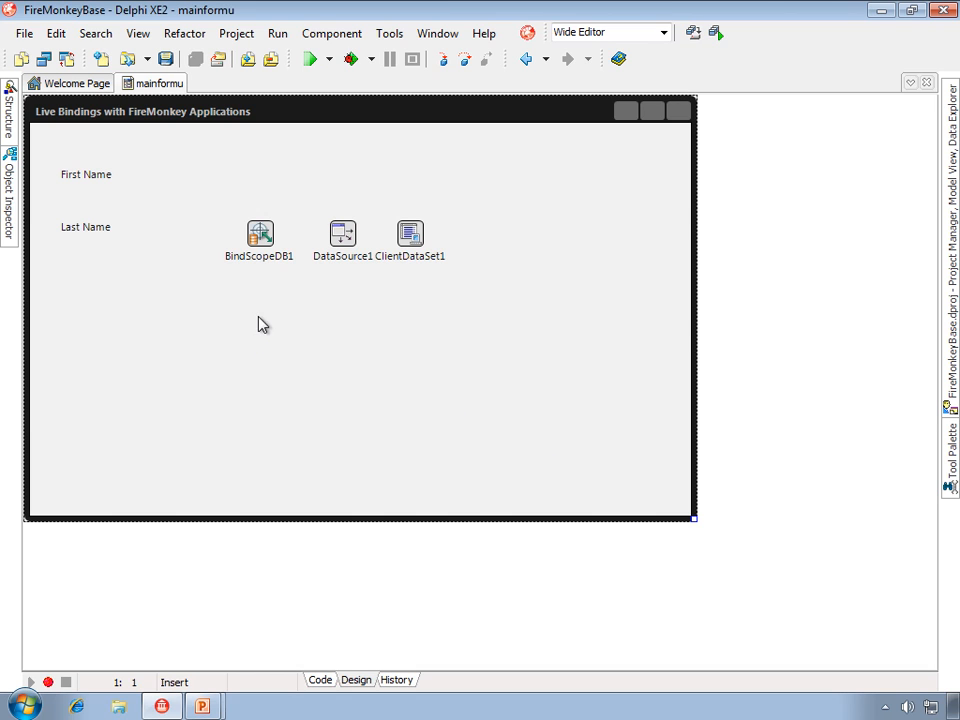
pyautogui.moveTo(283, 292)
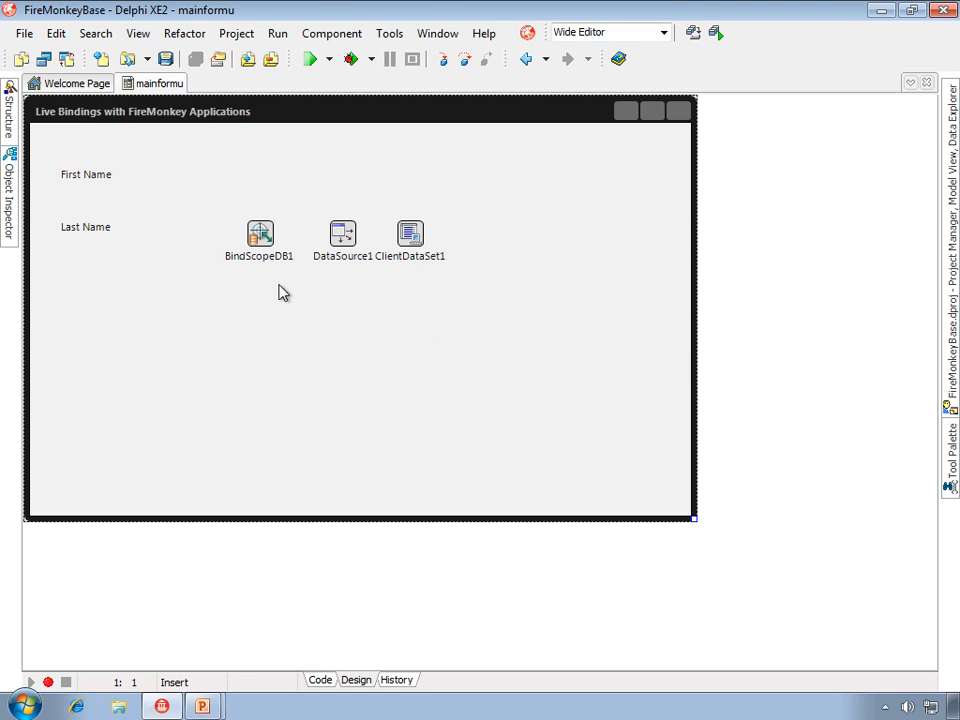
# Load sampledata.cds into ClientDataSet1 through 'Load from MyBase table...'.
pyautogui.click(409, 233)
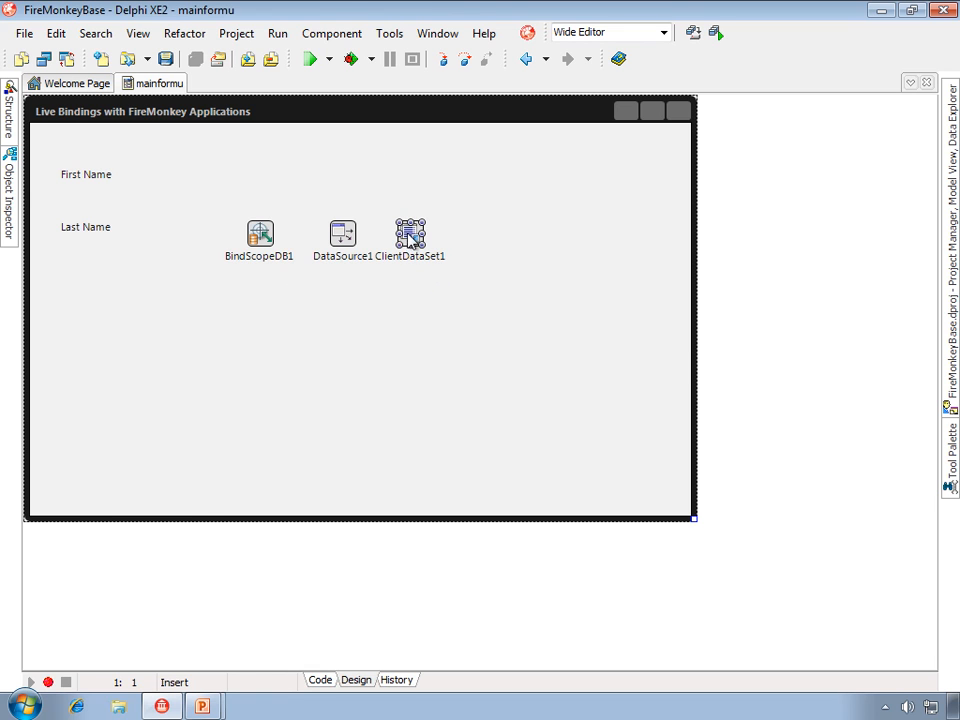
pyautogui.click(409, 234)
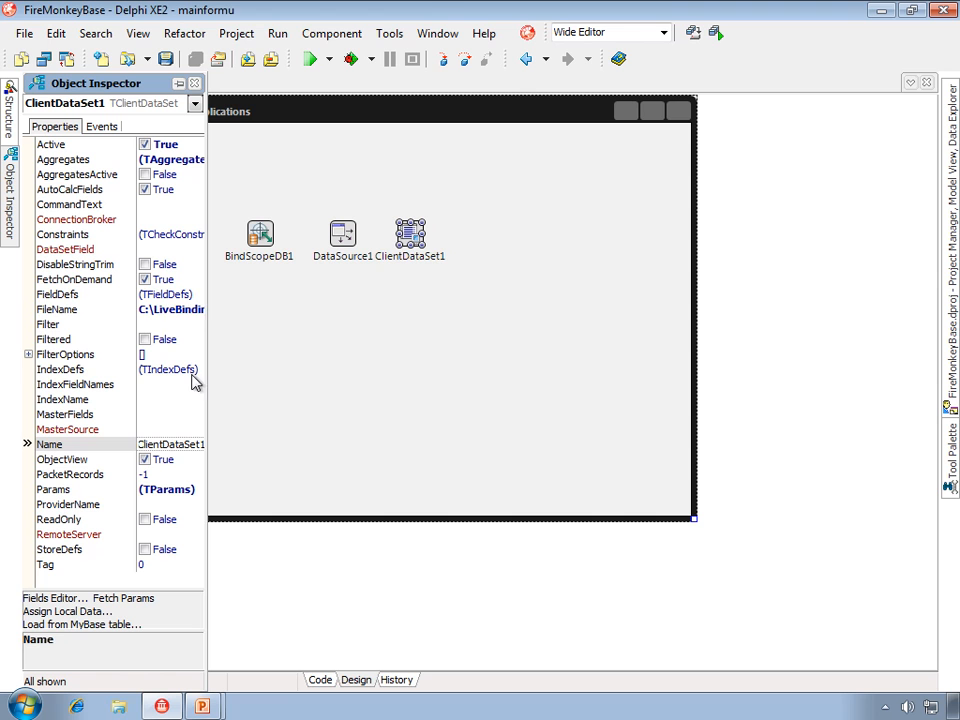
pyautogui.click(81, 624)
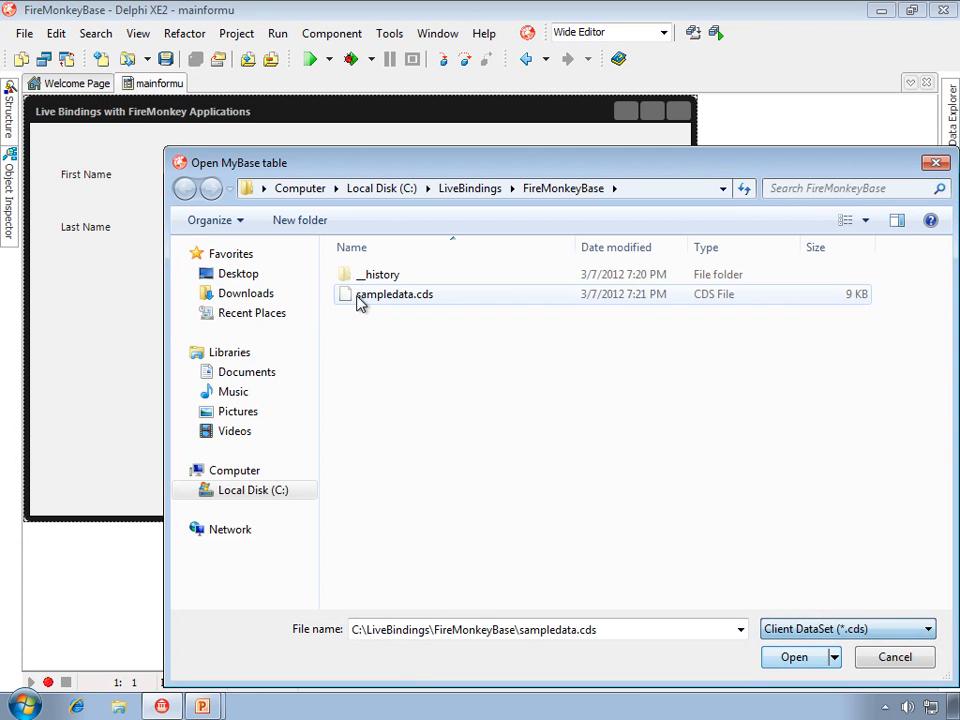
pyautogui.click(395, 294)
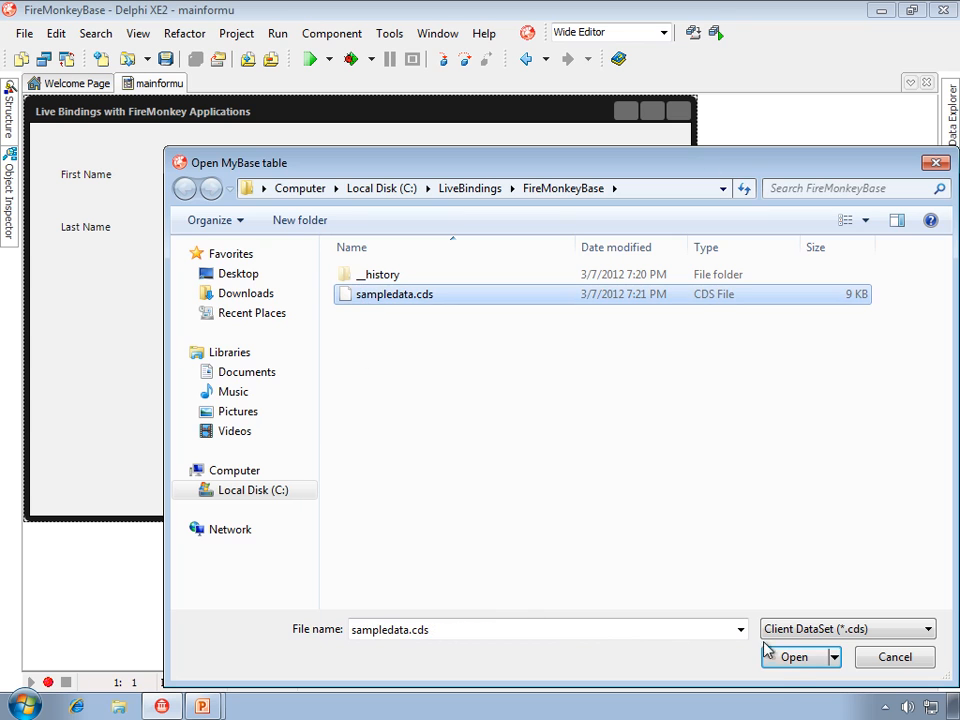
pyautogui.click(794, 657)
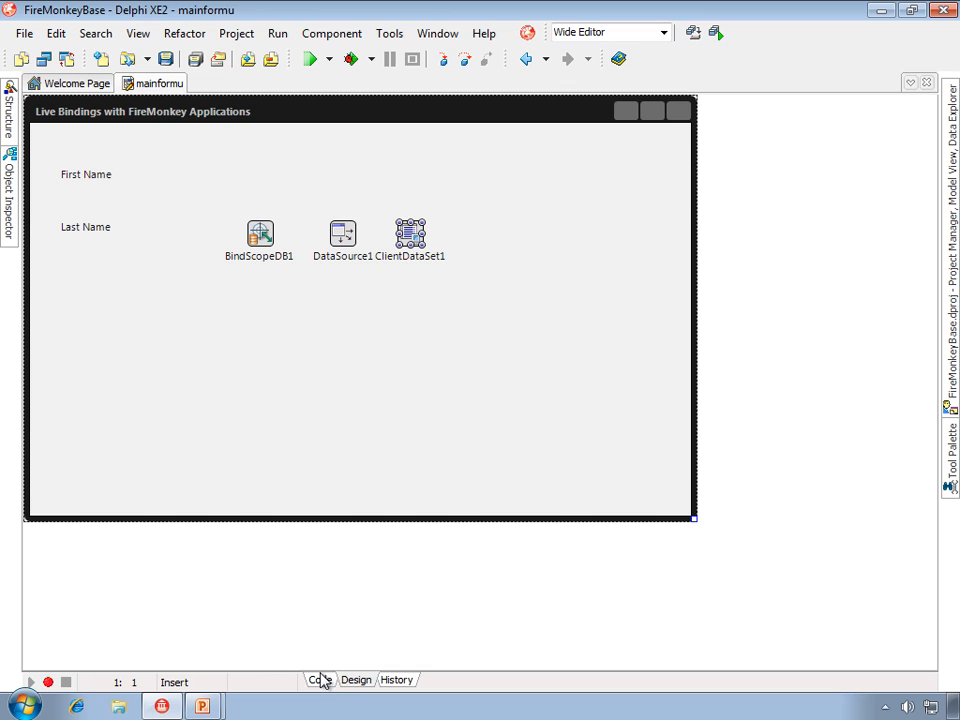
# View mainformu's code showing FormCreate opening sampledata.cds and FormClose saving the dataset.
pyautogui.click(320, 680)
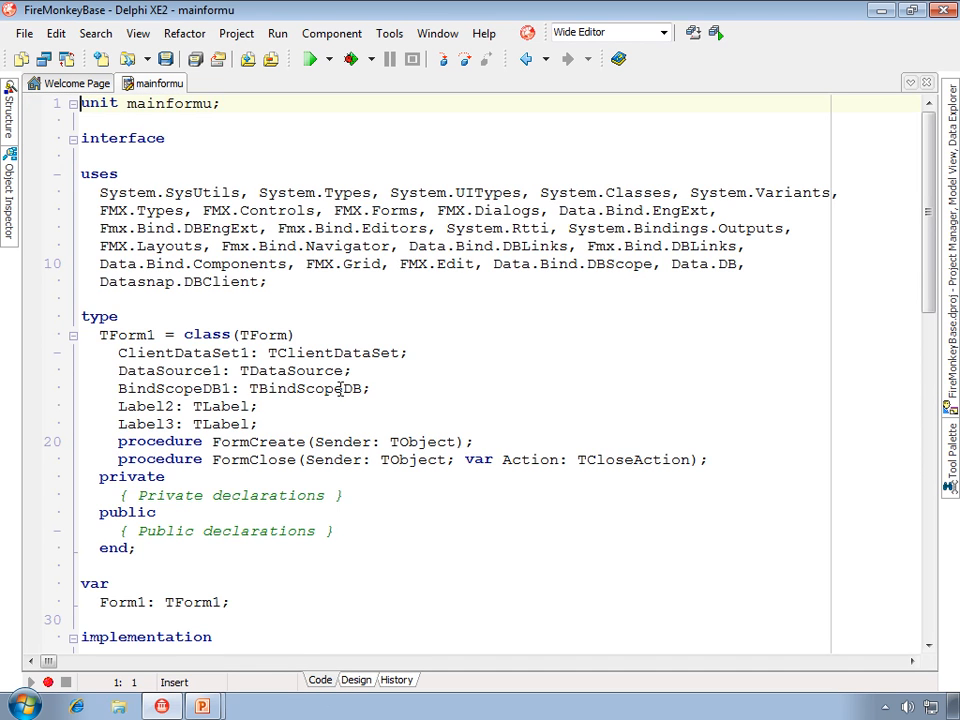
pyautogui.scroll(-3)
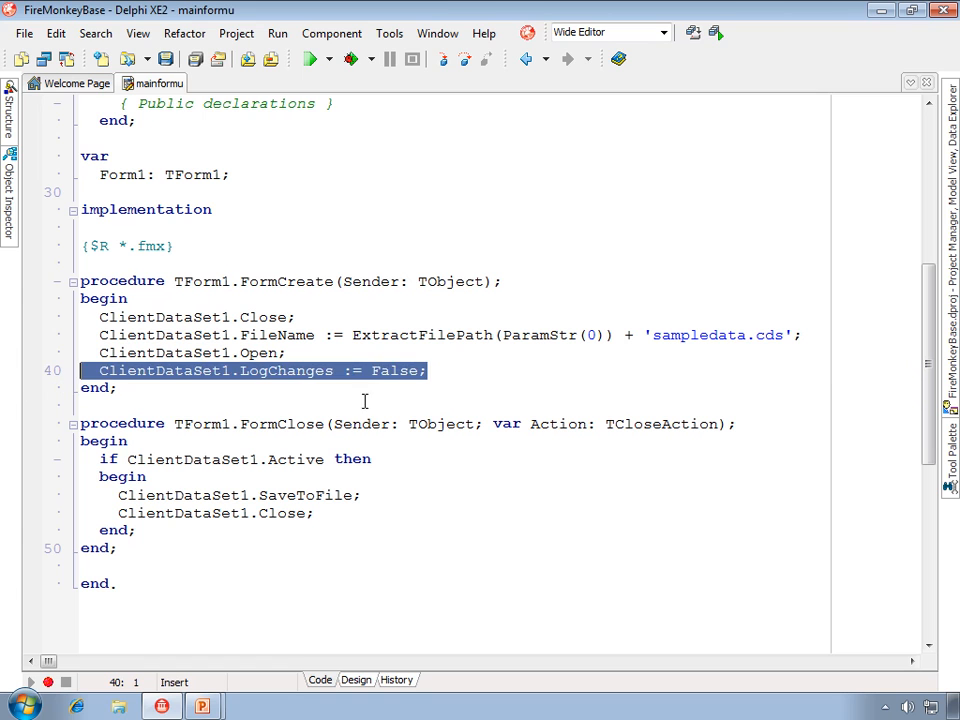
pyautogui.click(445, 370)
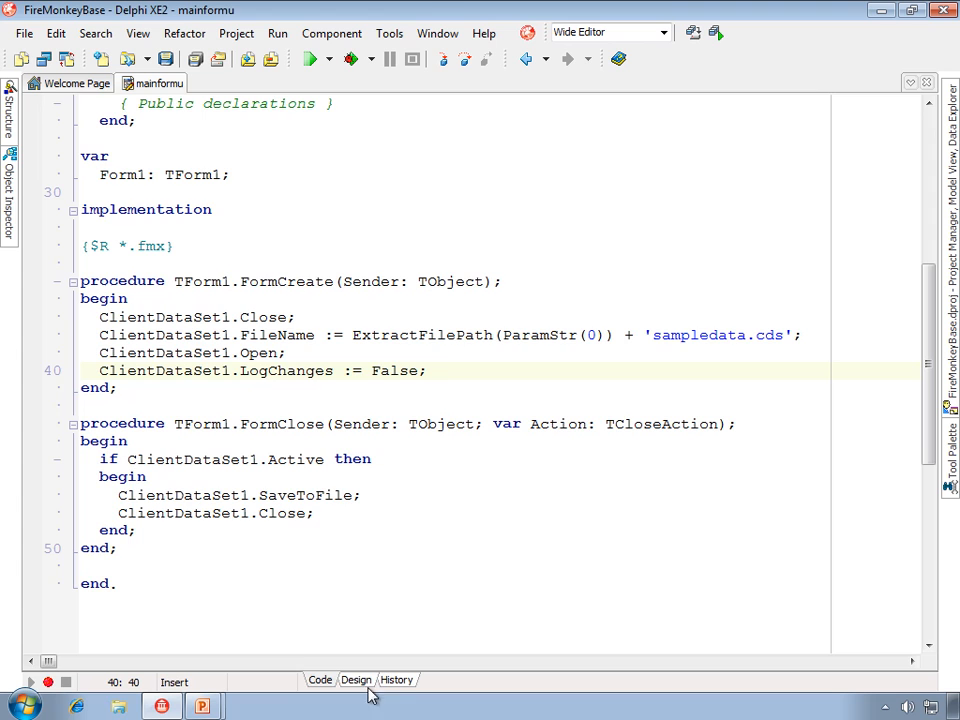
# Drop a TStringGrid onto the form and set its Align to alBottom.
pyautogui.click(356, 680)
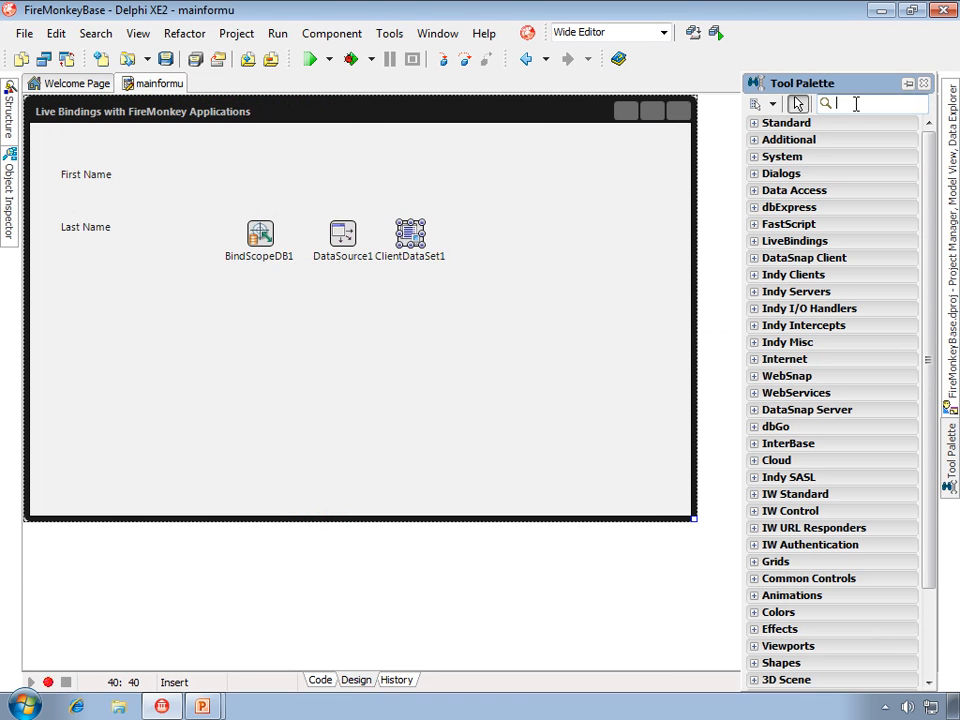
pyautogui.write('str')
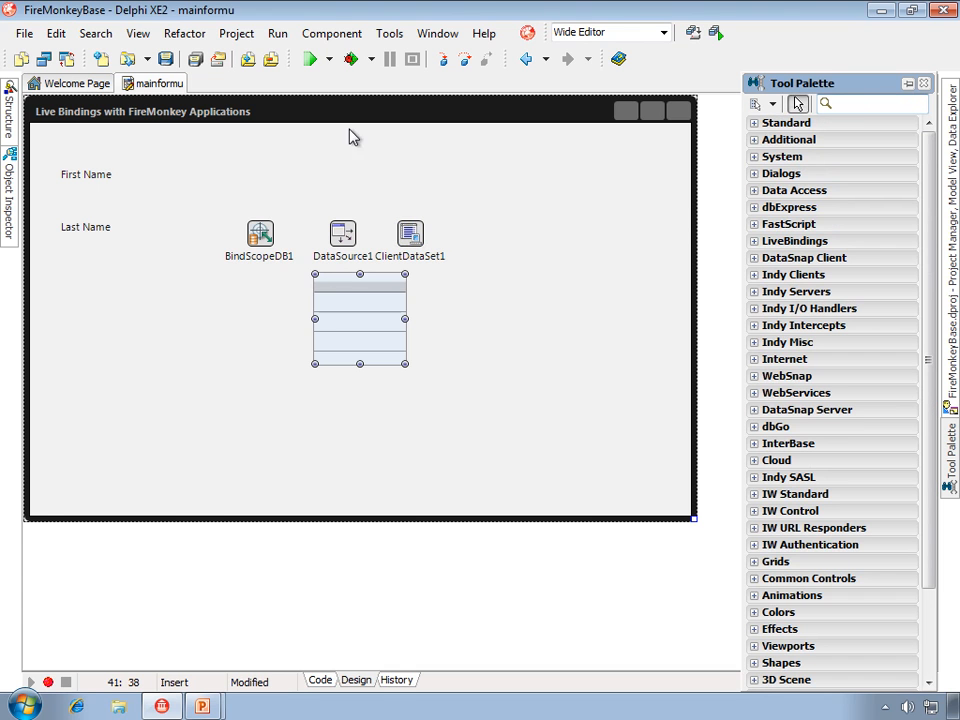
pyautogui.click(358, 318)
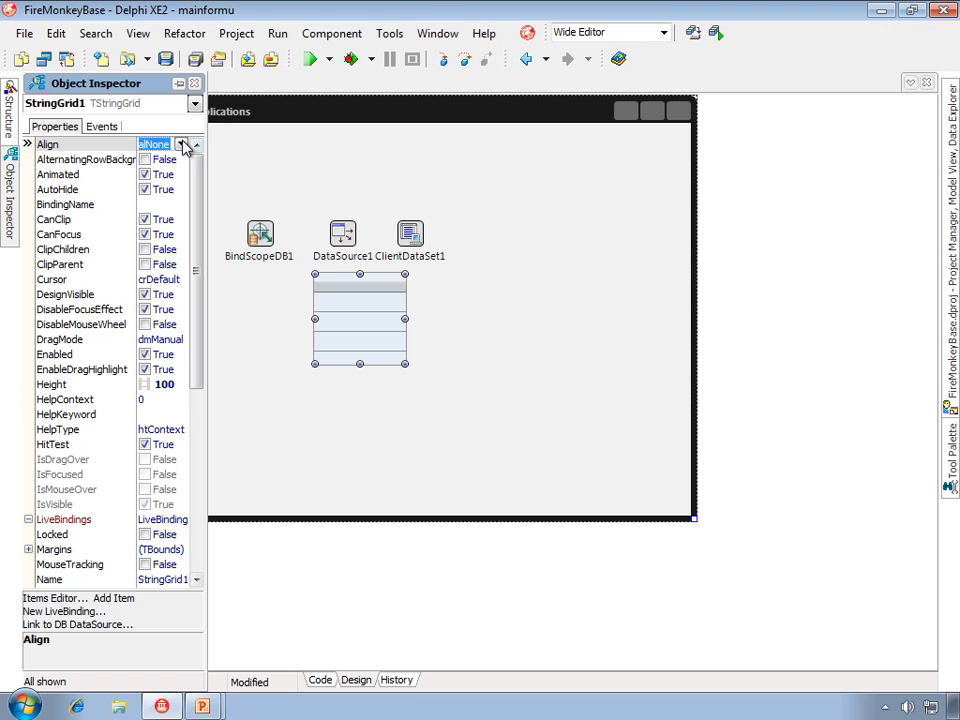
pyautogui.click(183, 144)
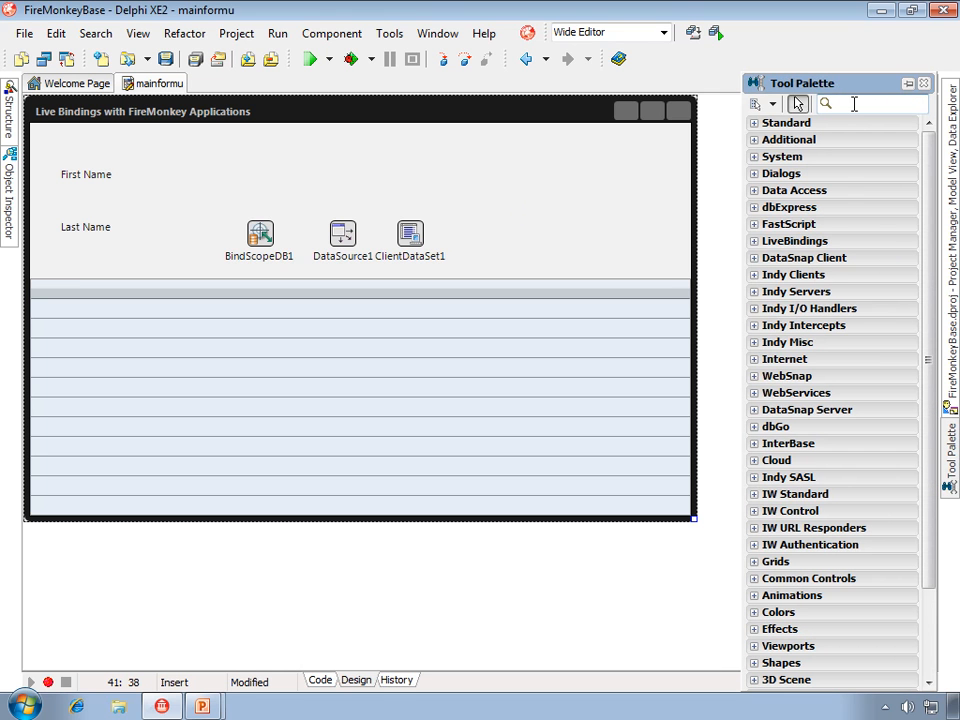
# Place TEdits under First Name and Last Name, plus a bind navigator across the top.
pyautogui.write('edit')
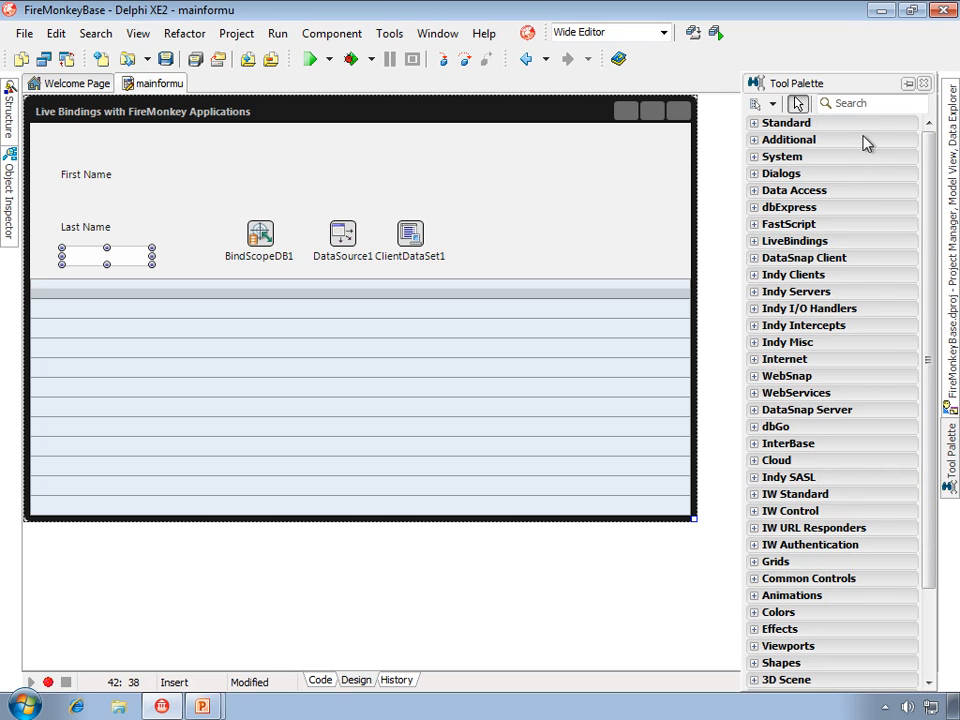
pyautogui.write('edit')
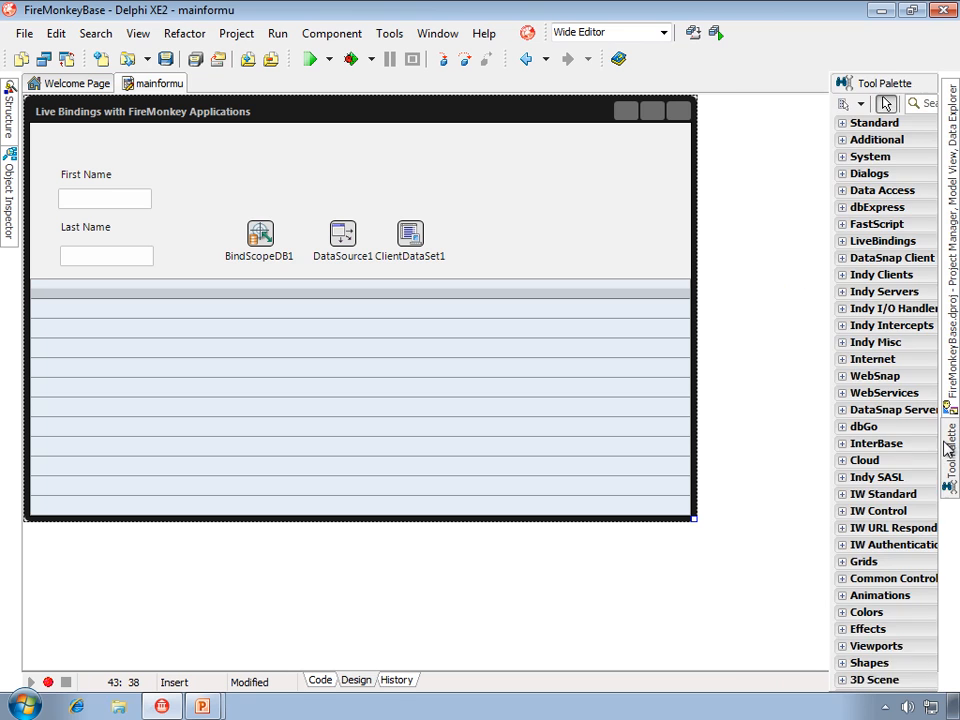
pyautogui.write('bin')
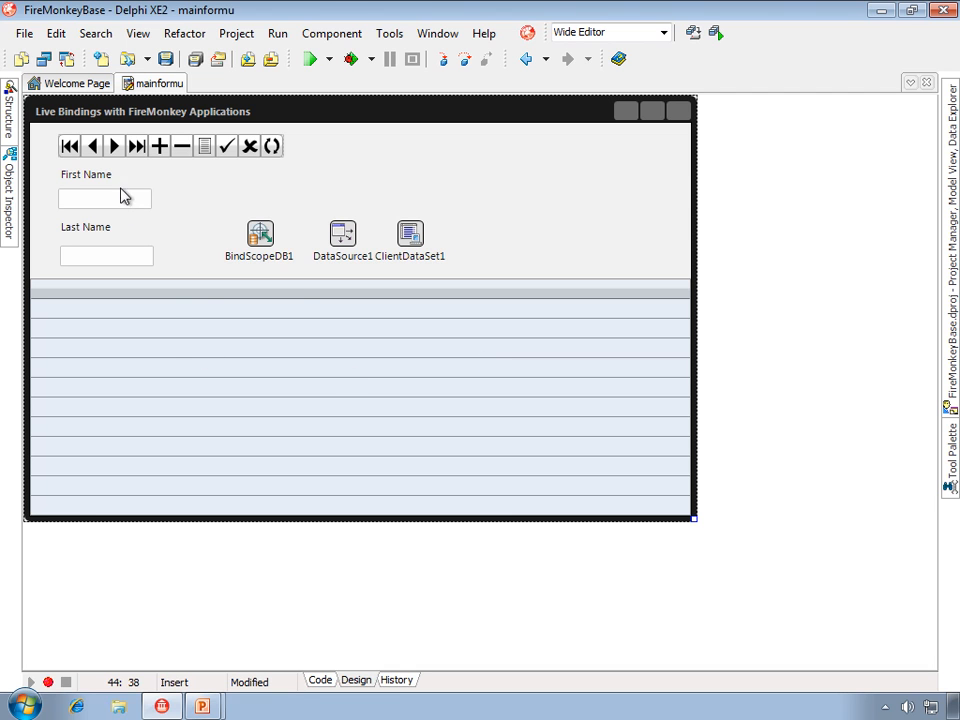
# Start a New LiveBinding on the First Name edit and choose TBindDBEditLink under DB Links.
pyautogui.rightClick(105, 197)
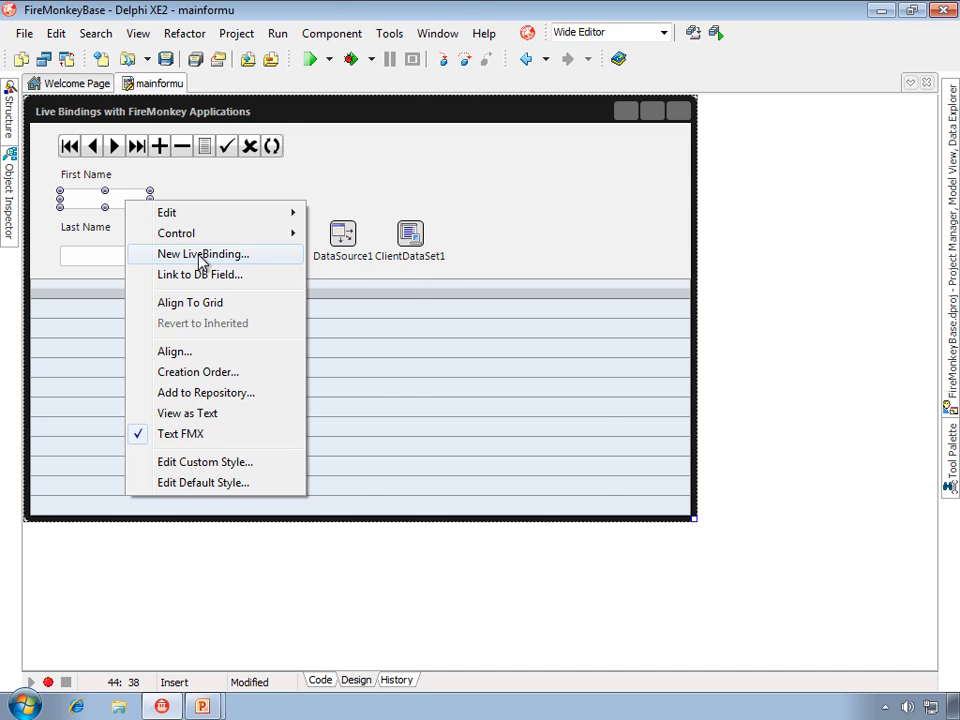
pyautogui.click(202, 253)
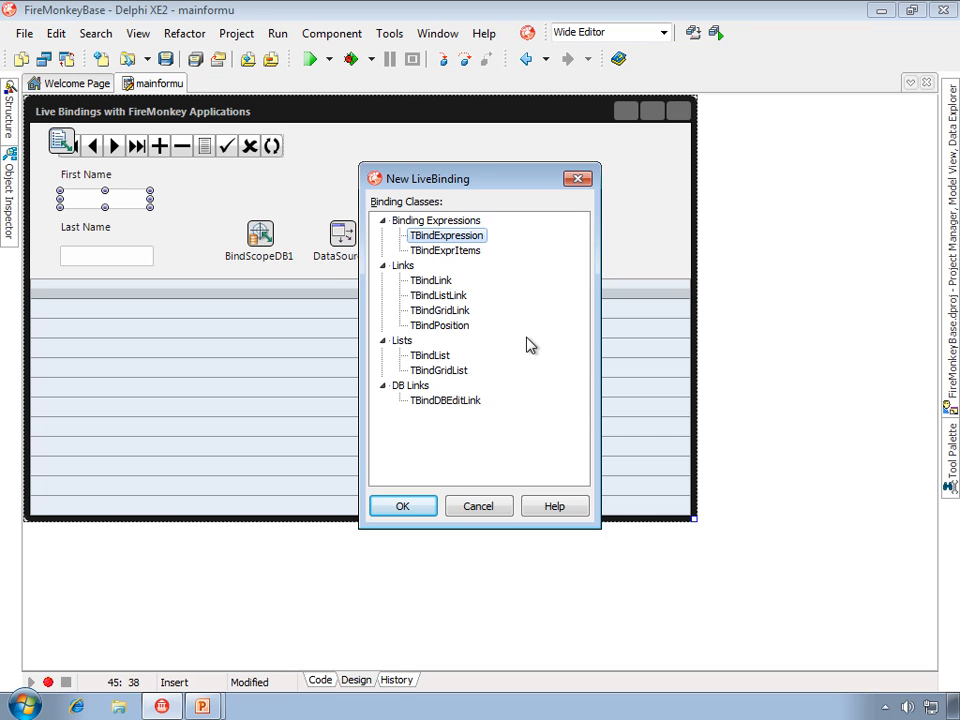
pyautogui.moveTo(413, 391)
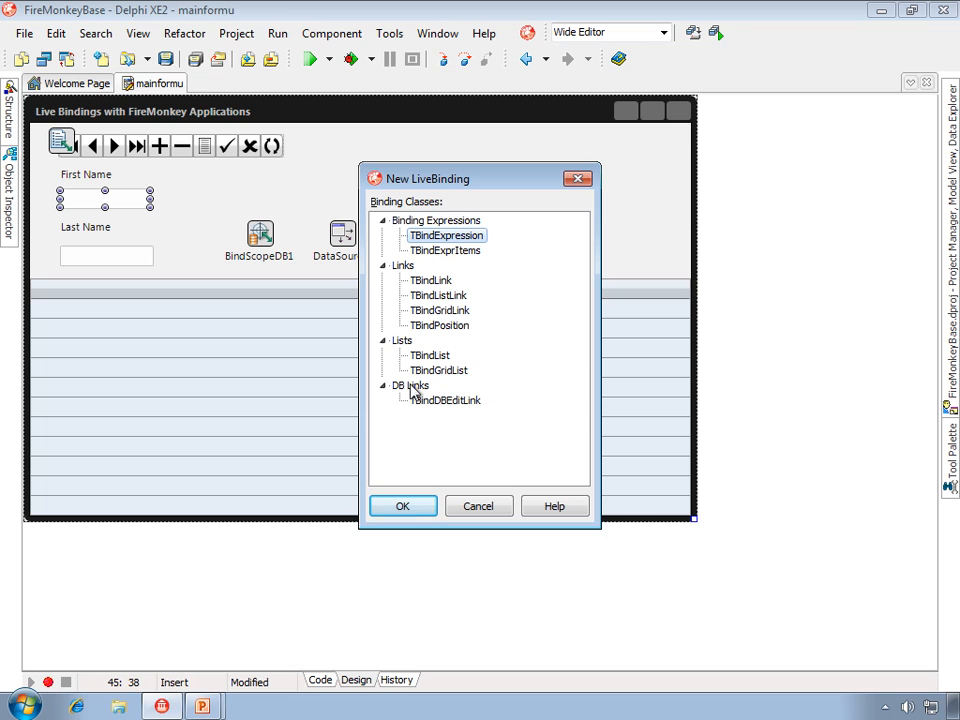
pyautogui.click(410, 385)
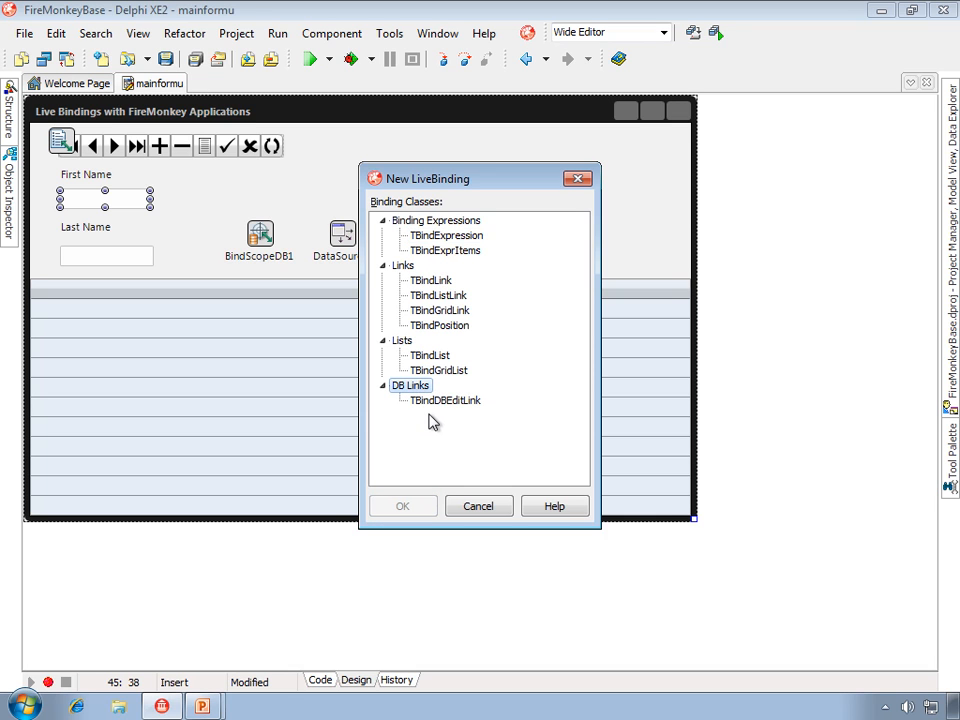
pyautogui.moveTo(419, 440)
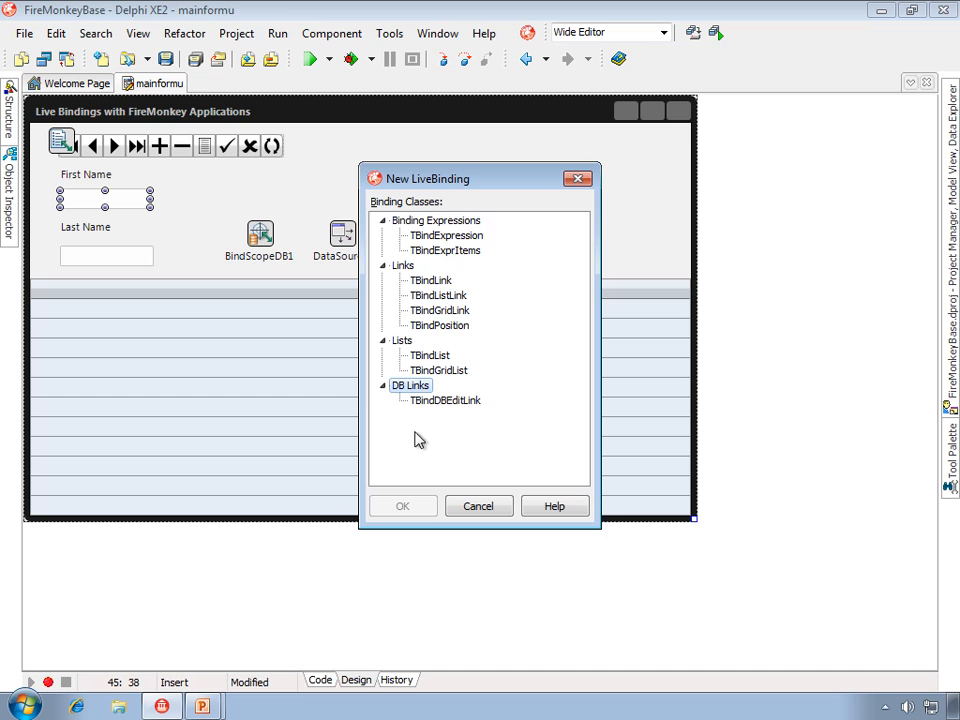
pyautogui.click(403, 265)
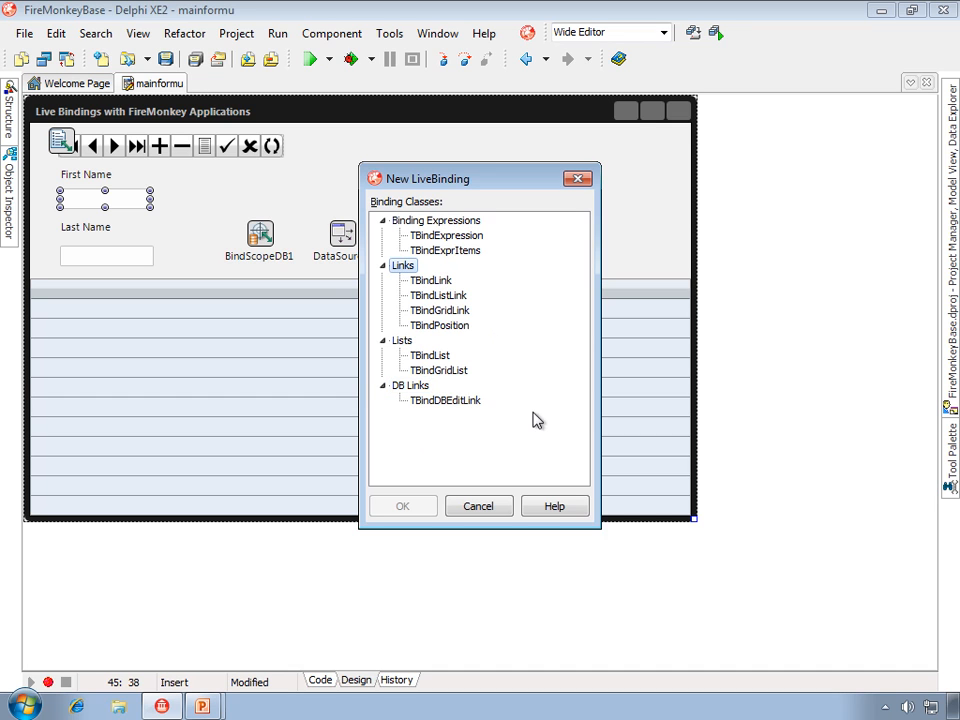
pyautogui.moveTo(517, 432)
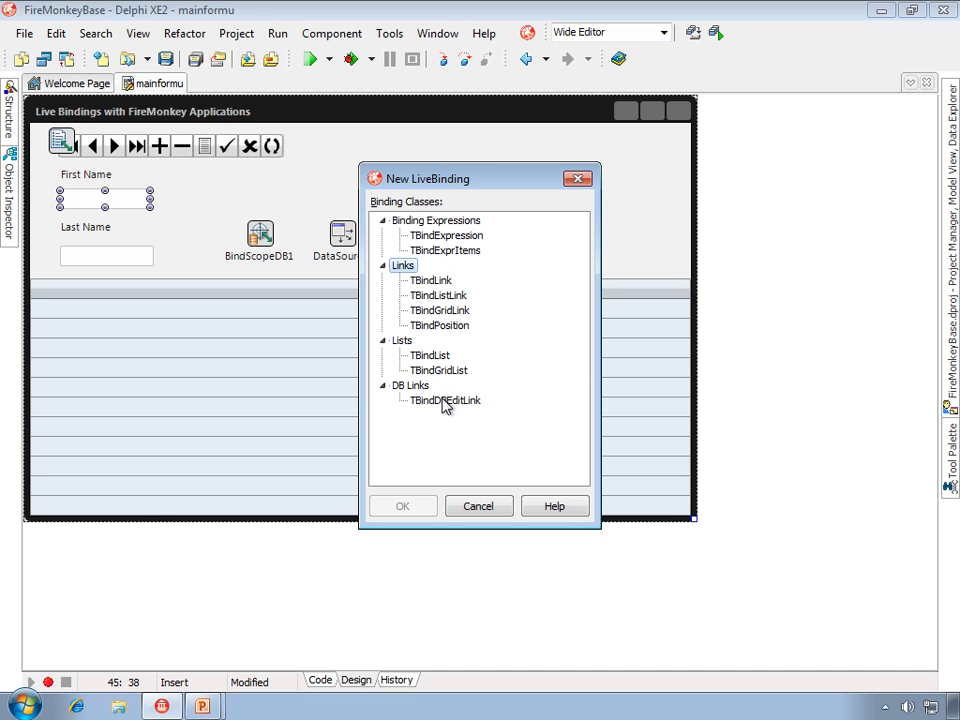
pyautogui.click(444, 400)
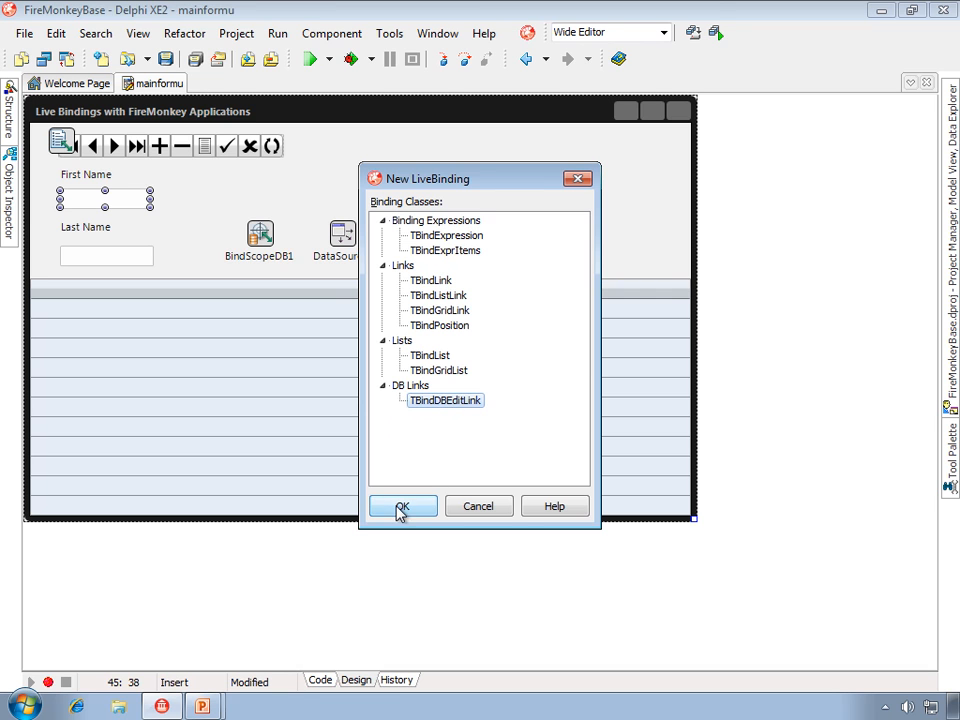
# Create the DB edit link and set its FieldName so the First Name edit shows Henry.
pyautogui.click(402, 506)
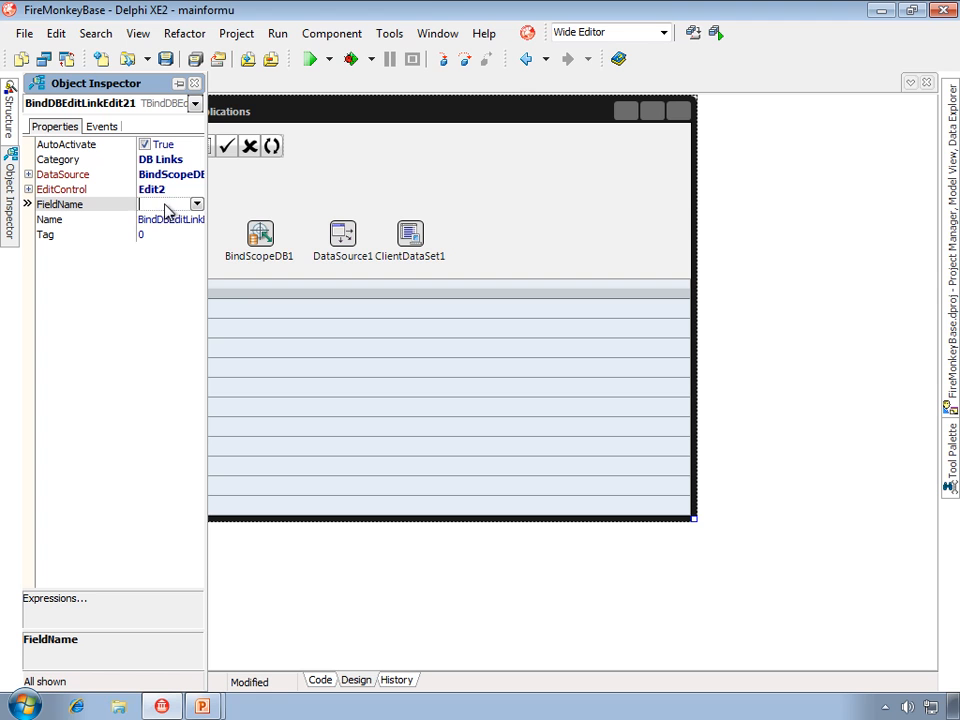
pyautogui.click(196, 204)
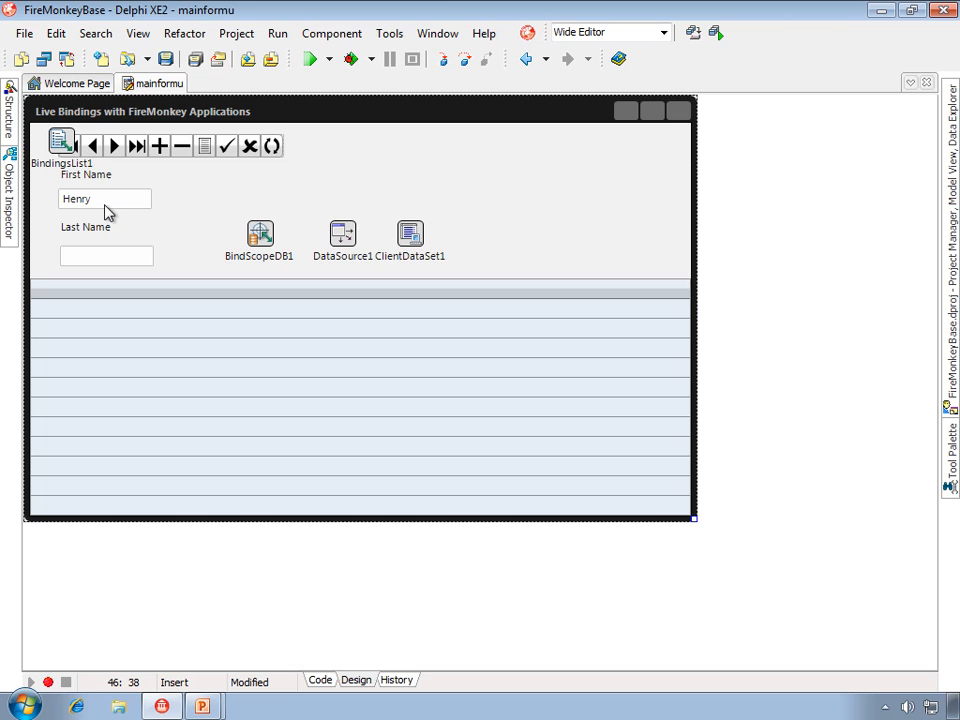
pyautogui.moveTo(262, 215)
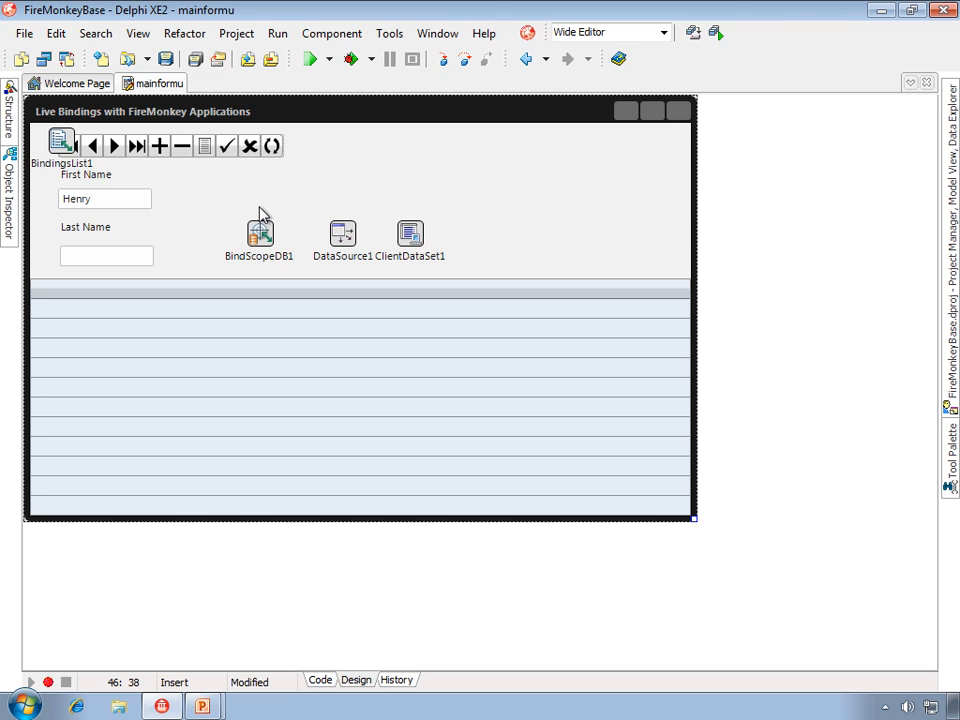
pyautogui.moveTo(212, 208)
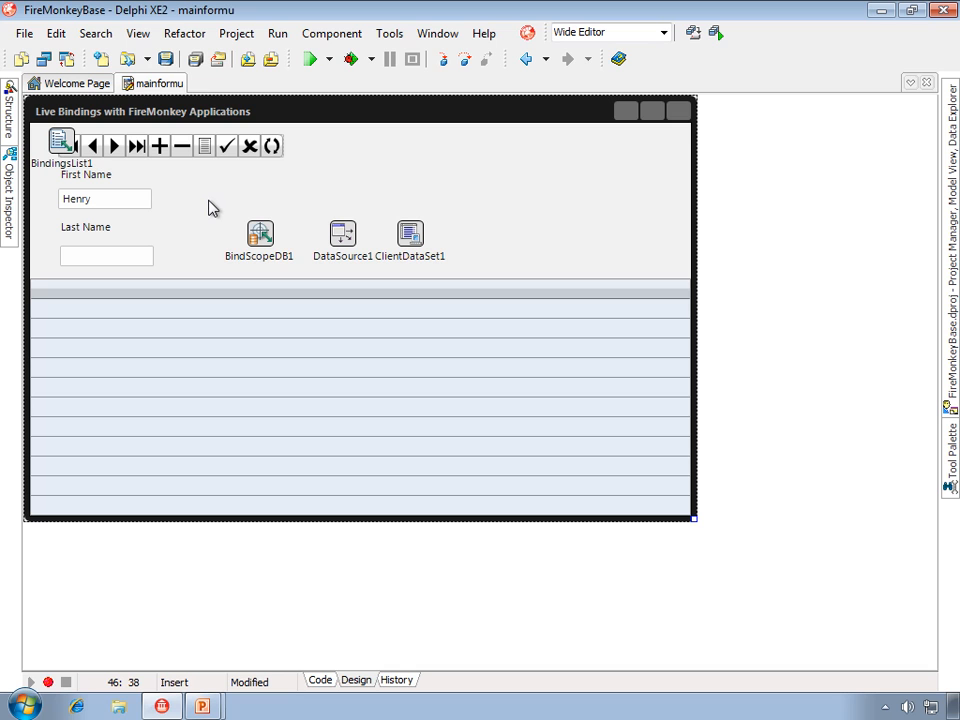
pyautogui.moveTo(168, 260)
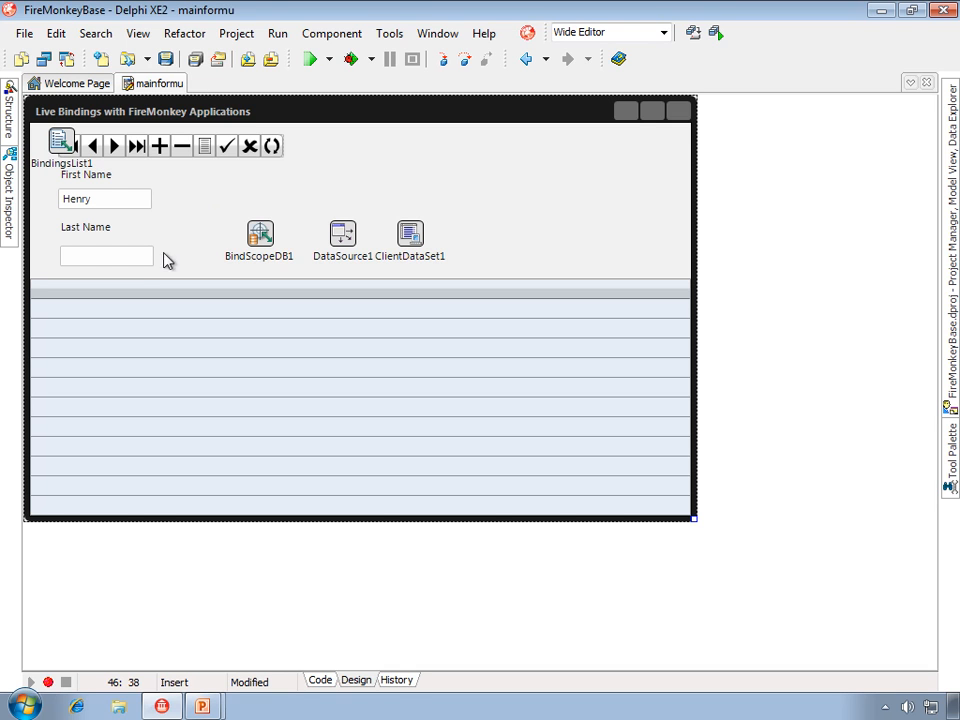
pyautogui.click(105, 256)
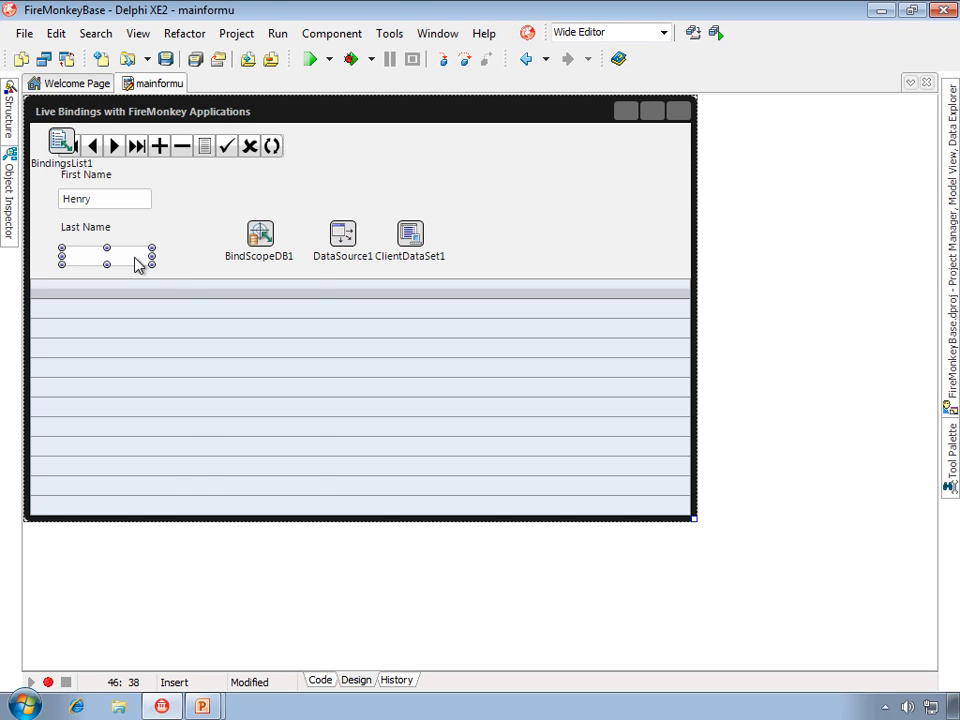
# Link the Last Name edit to the LastName field via Link to DB Field, showing Durden.
pyautogui.rightClick(105, 255)
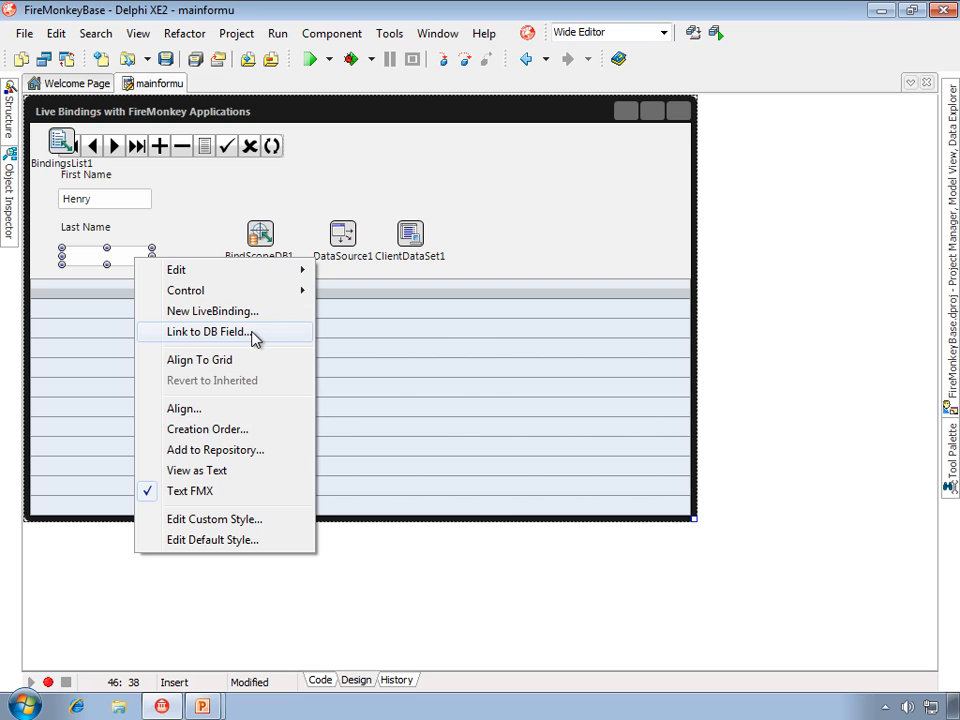
pyautogui.click(208, 331)
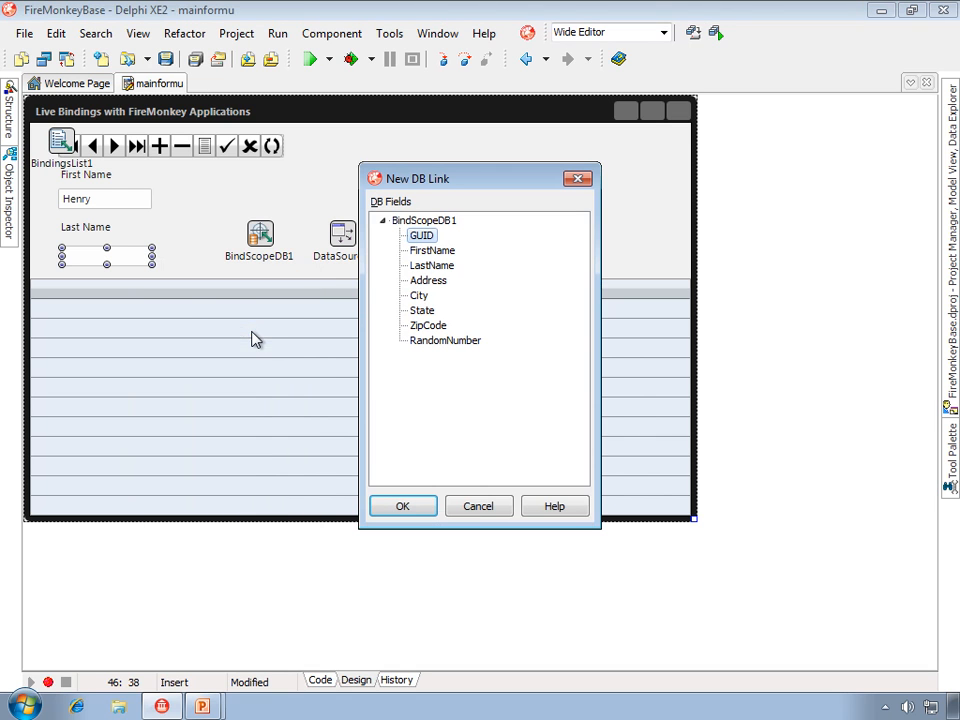
pyautogui.moveTo(448, 349)
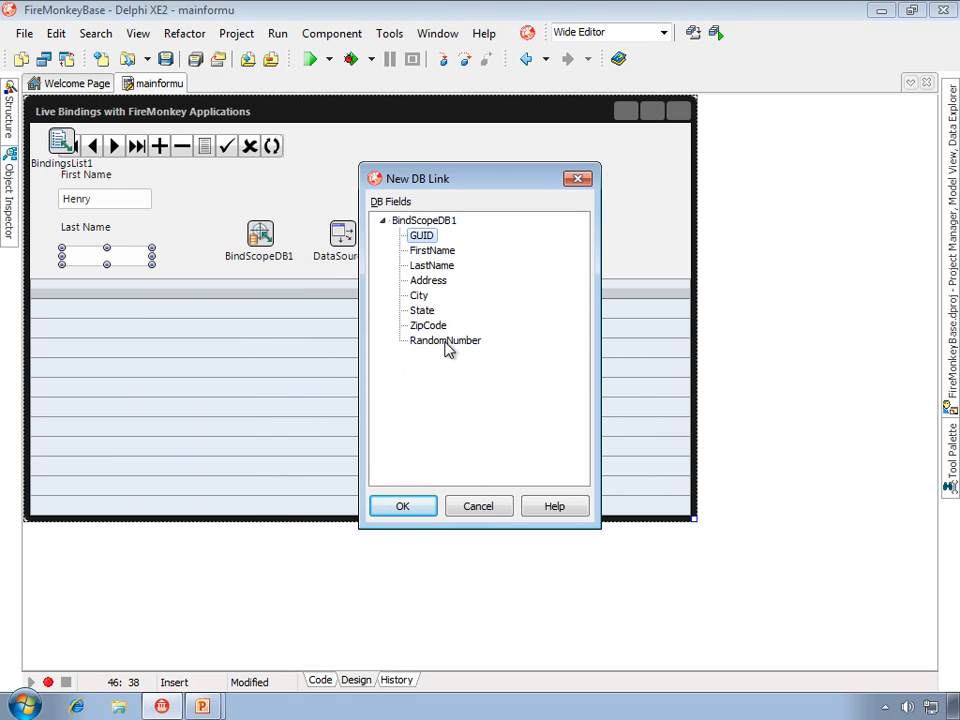
pyautogui.click(432, 265)
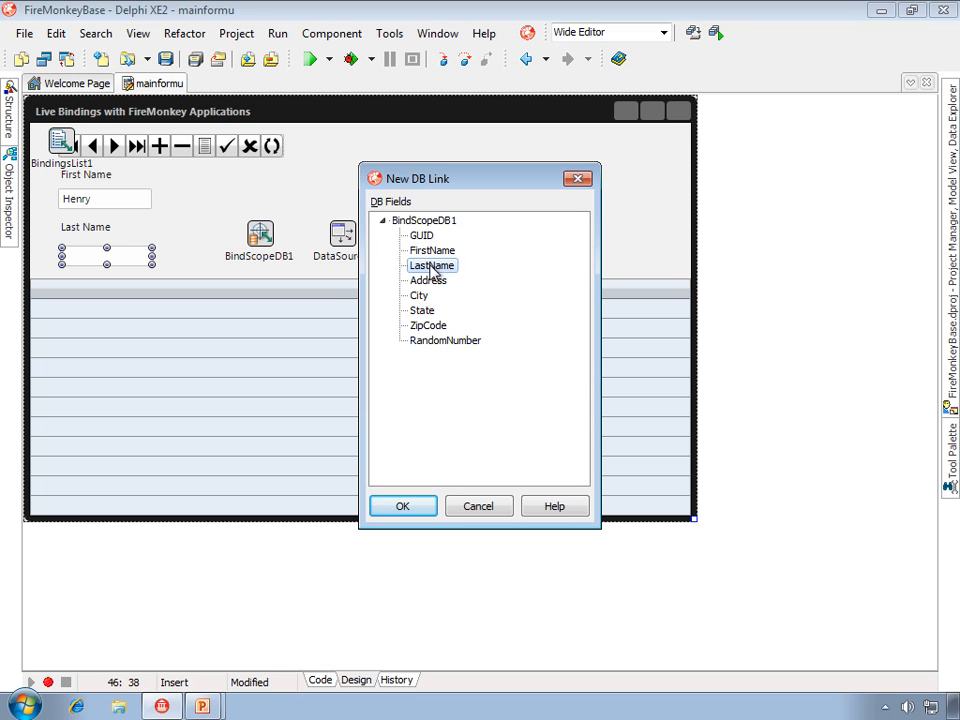
pyautogui.moveTo(108, 261)
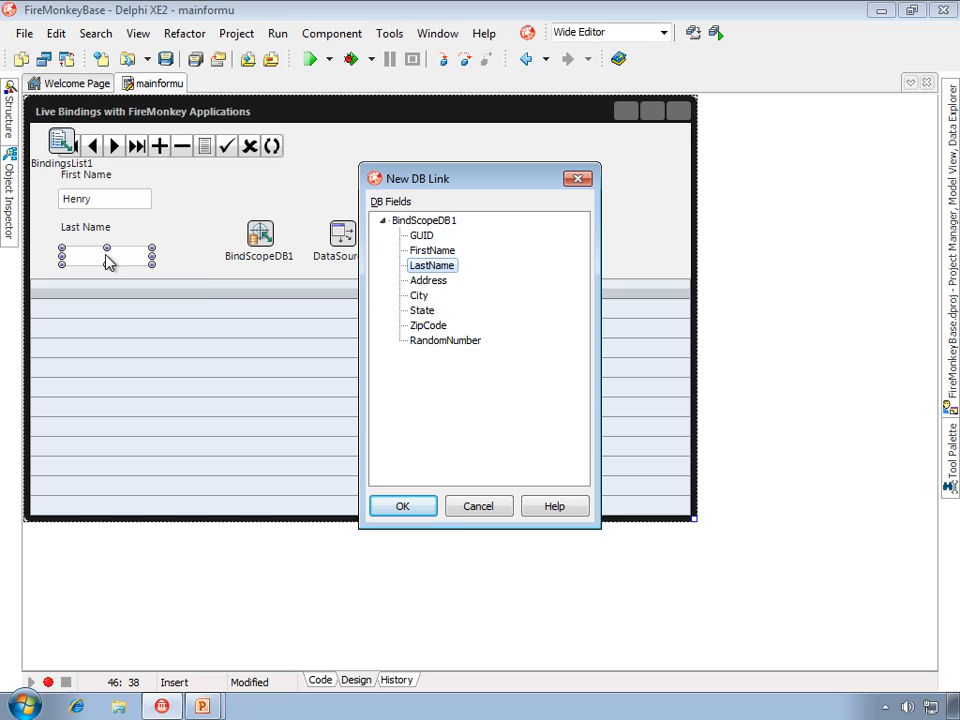
pyautogui.click(403, 505)
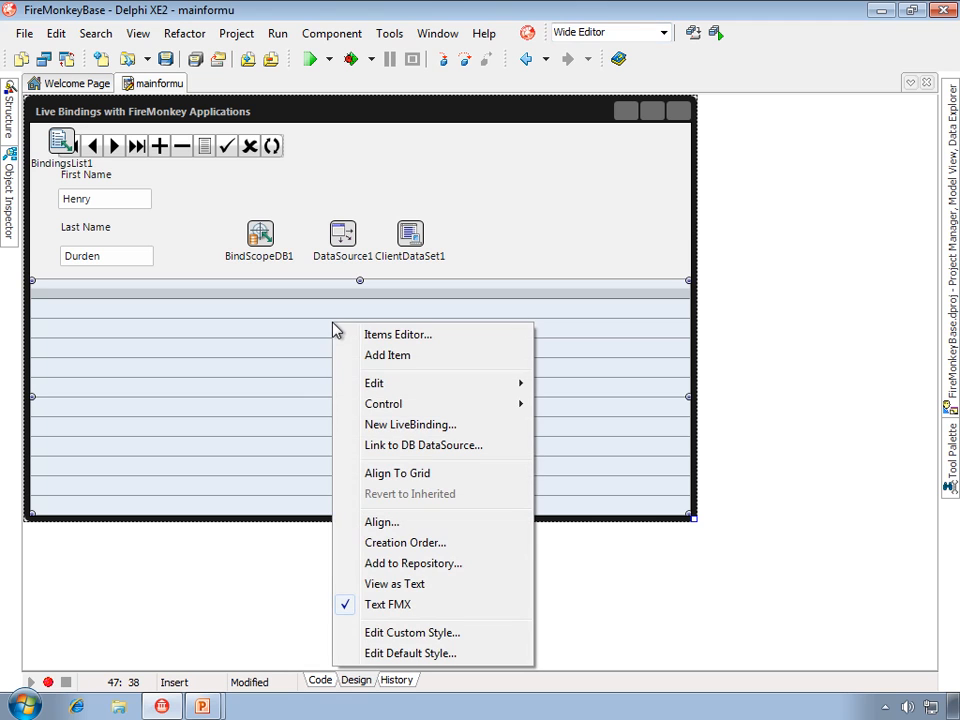
# Link the string grid to BindScopeDB1, showing Address, City, State, ZipCode and RandomNumber columns.
pyautogui.click(422, 445)
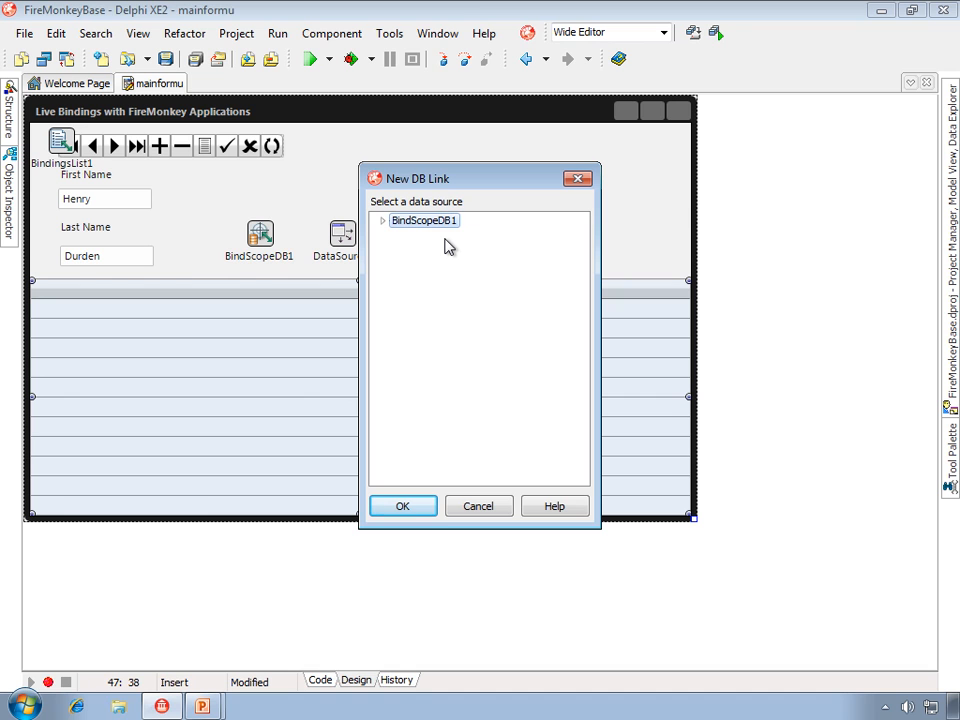
pyautogui.moveTo(434, 309)
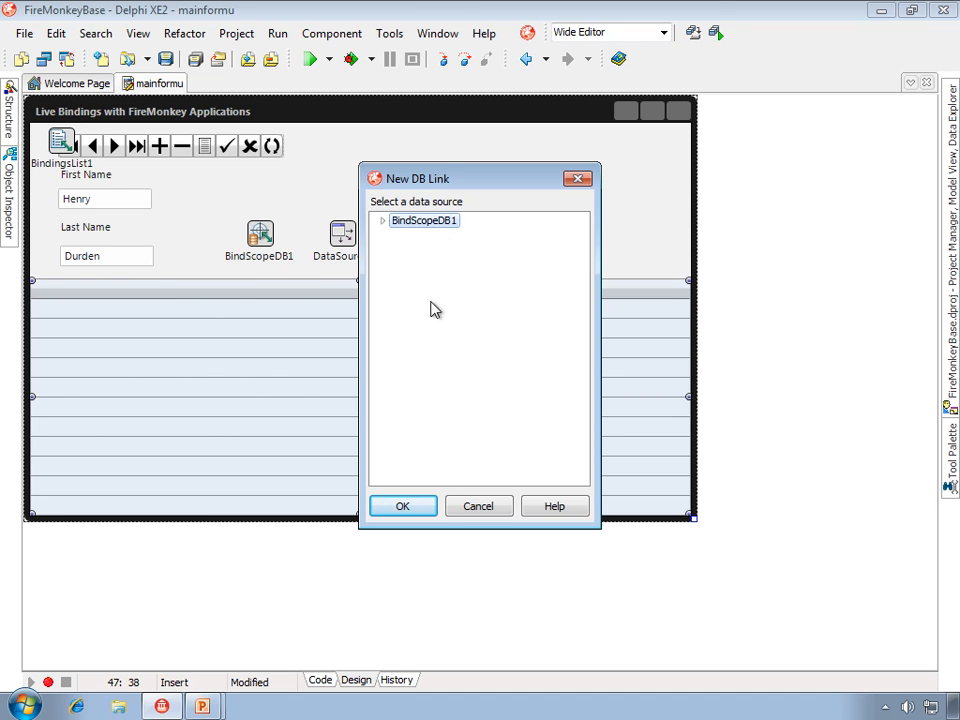
pyautogui.click(402, 505)
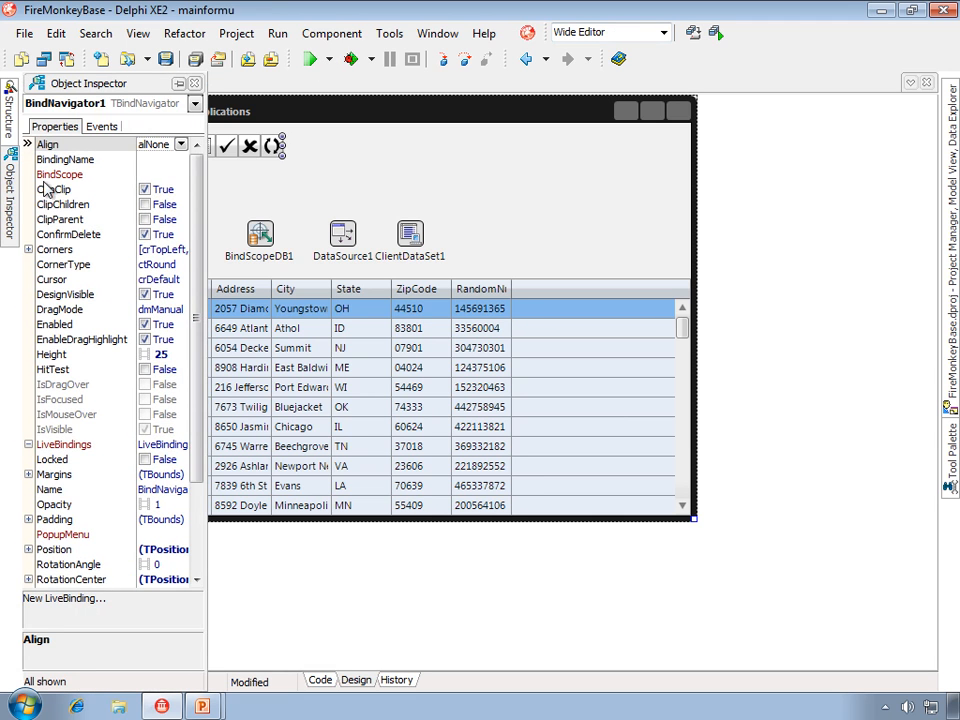
# Point BindNavigator1's BindScope property at BindScopeDB1.
pyautogui.click(59, 174)
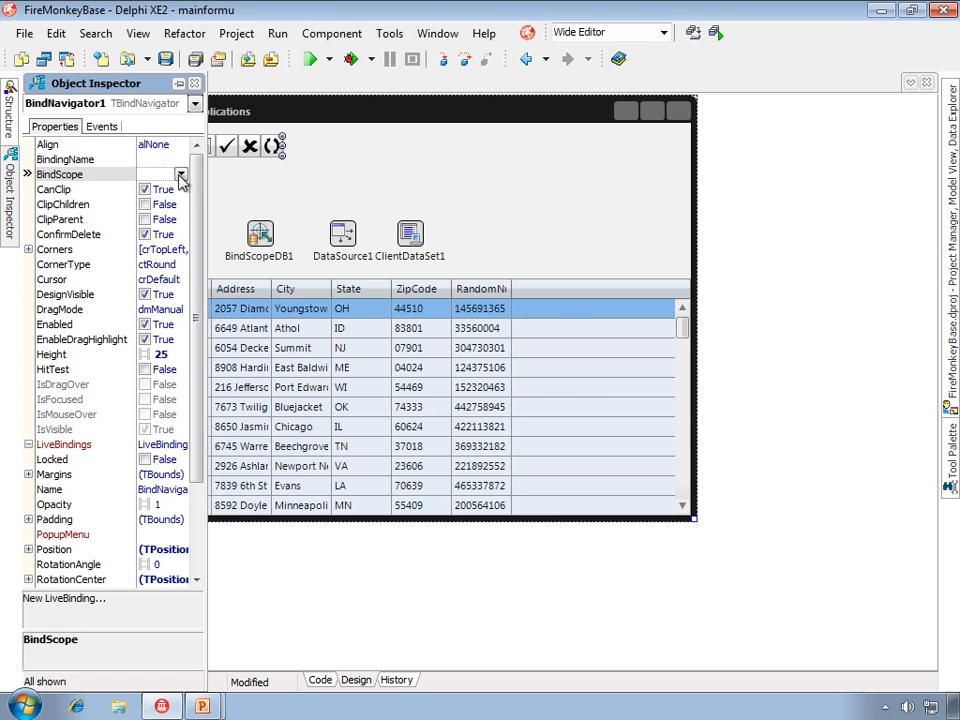
pyautogui.click(180, 173)
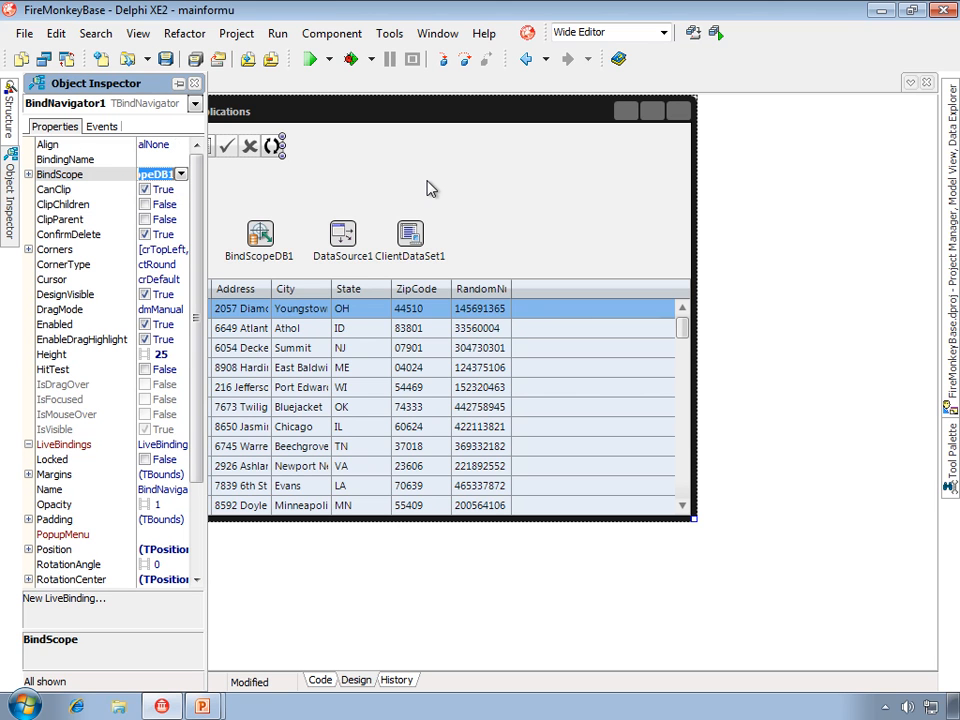
pyautogui.click(307, 58)
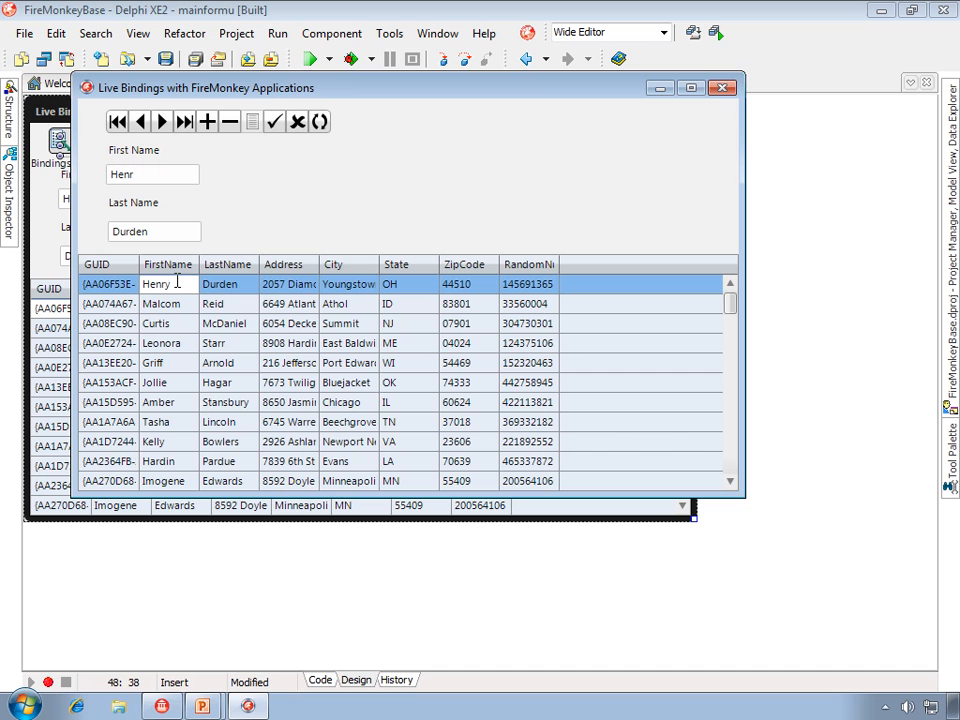
# Edit the grid's FirstName cell back to Henry and move focus so the First Name edit mirrors it.
pyautogui.write('y')
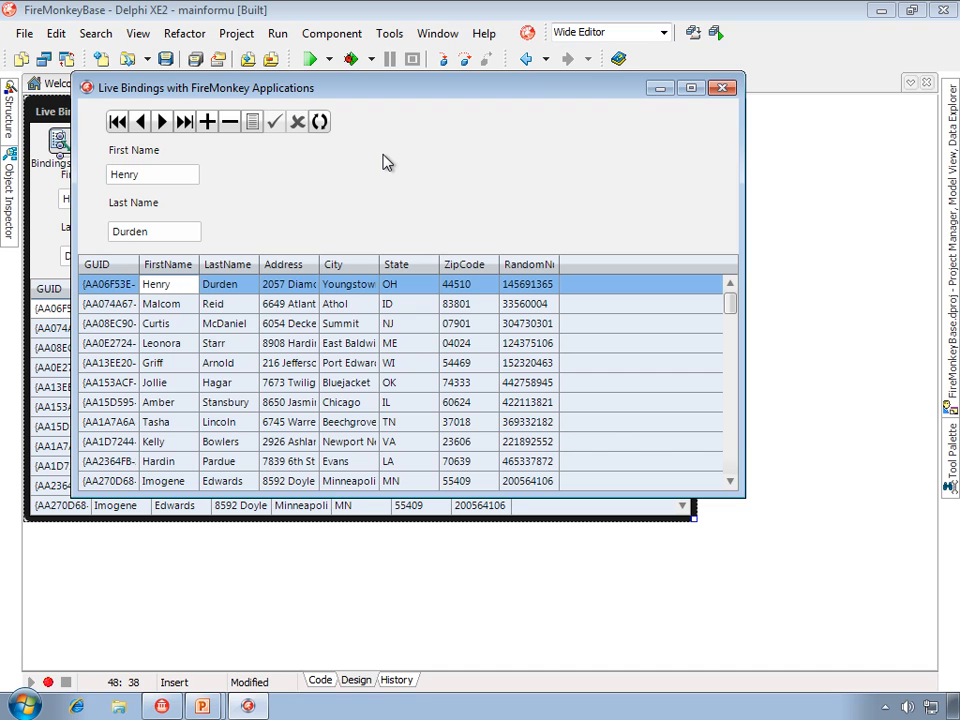
pyautogui.click(157, 284)
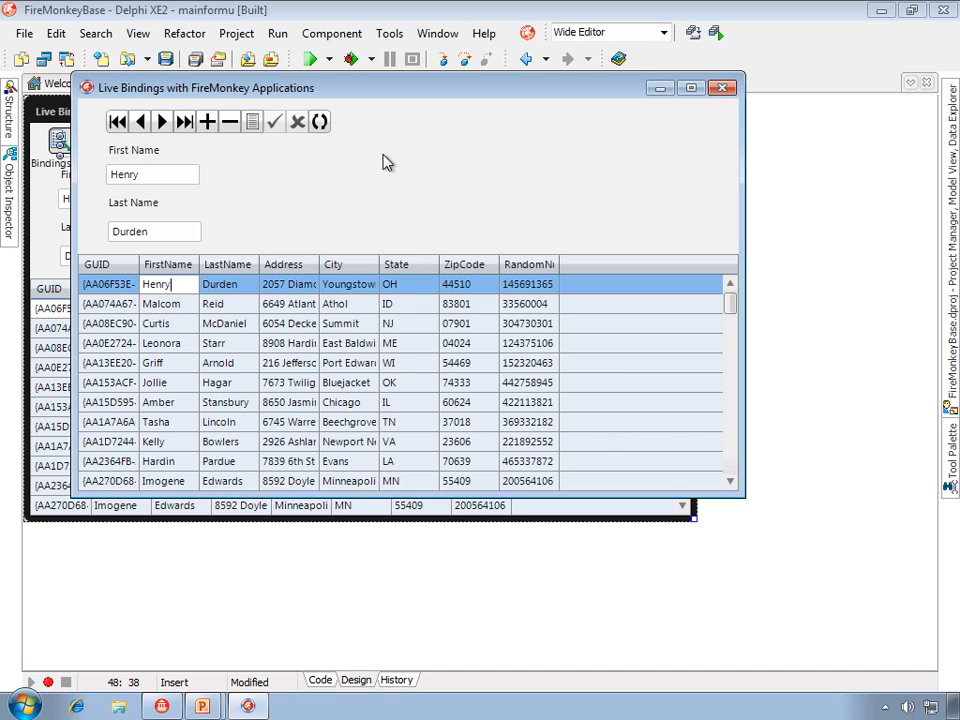